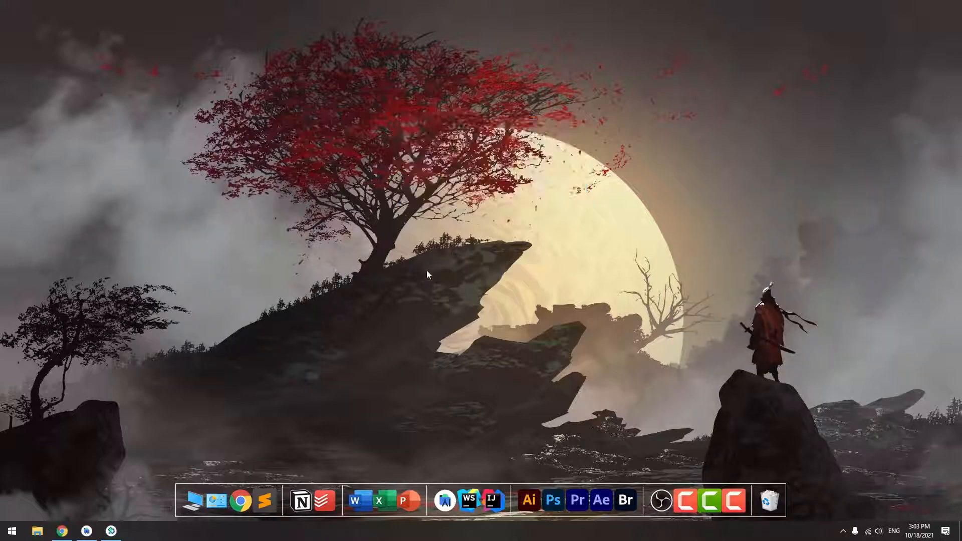
- Launch Google Chrome from the desktop dock onto the Google homepage
left_click(86, 531)
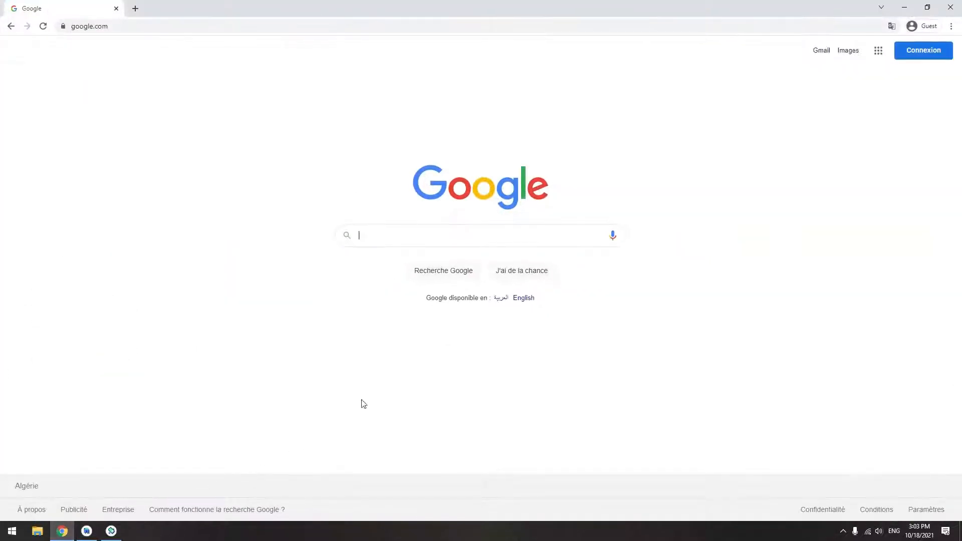
- Search Google for 'create view model android'
type("c")
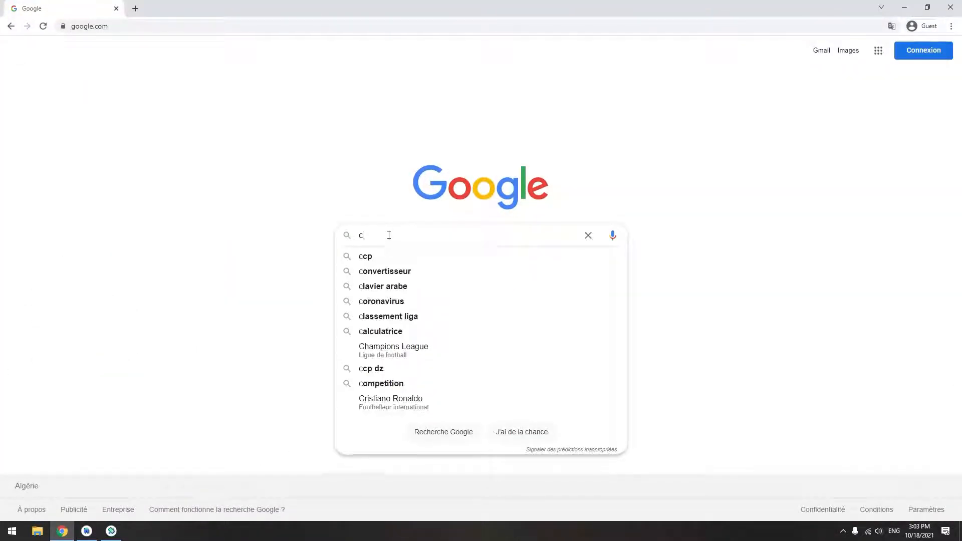
type("reate view model a")
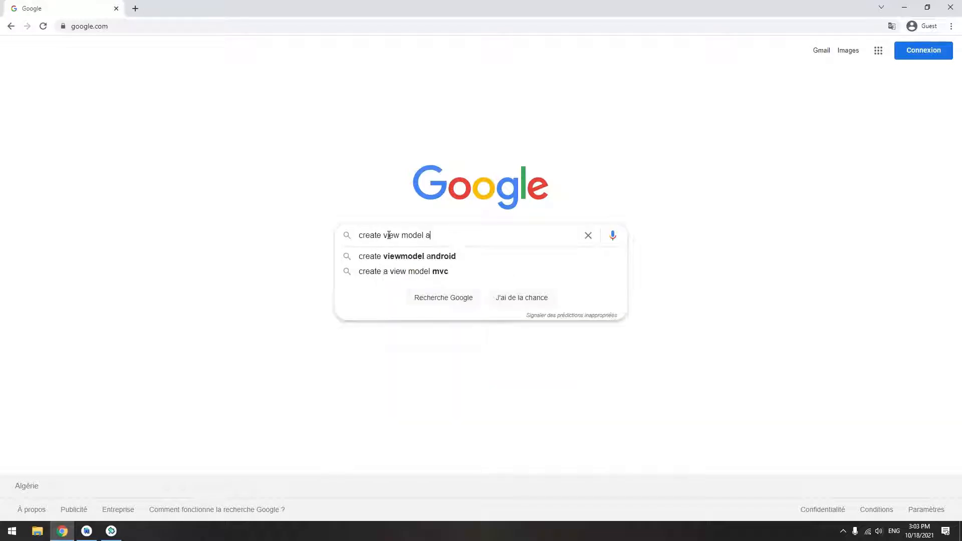
left_click(407, 255)
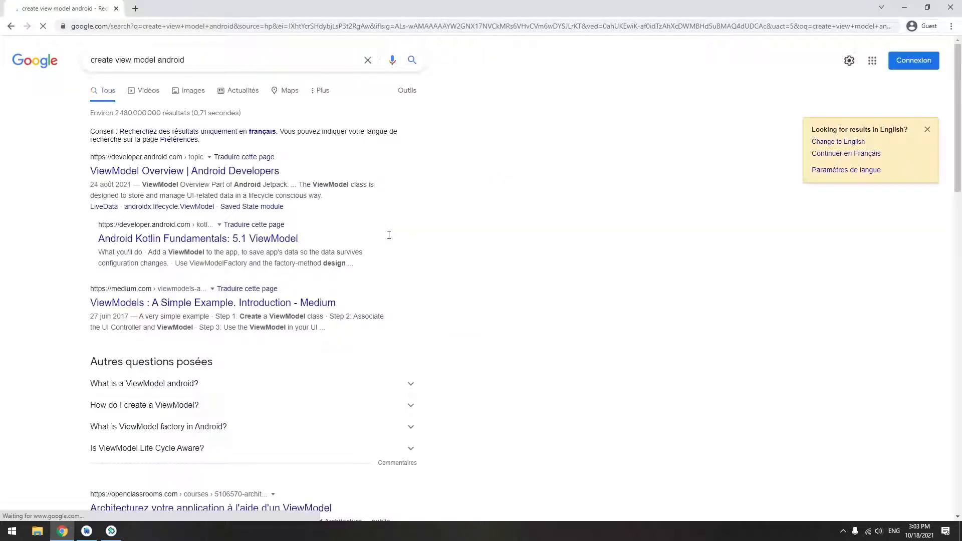
- Read the Kotlin samples in the ViewModel Overview docs, then return to the Android project
left_click(184, 170)
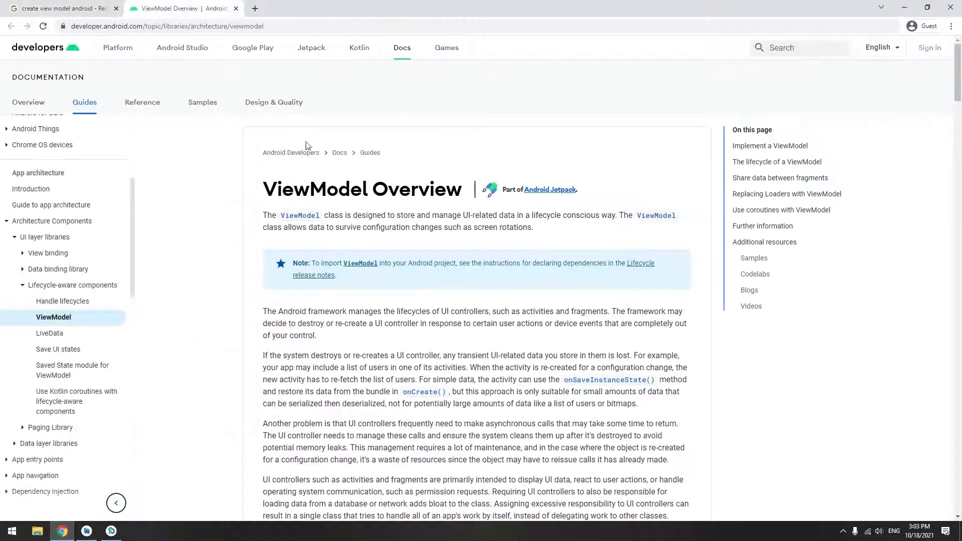
scroll("down", 3)
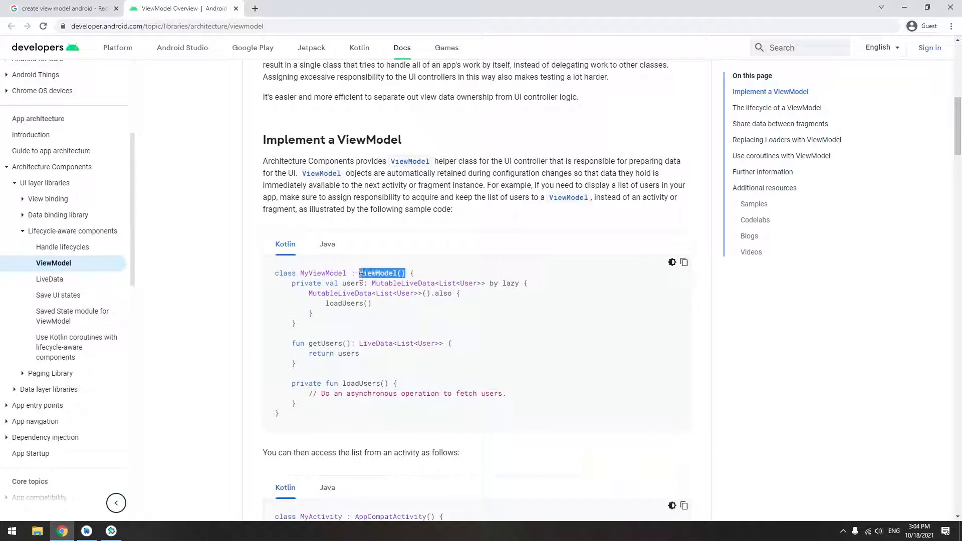
scroll("down", 3)
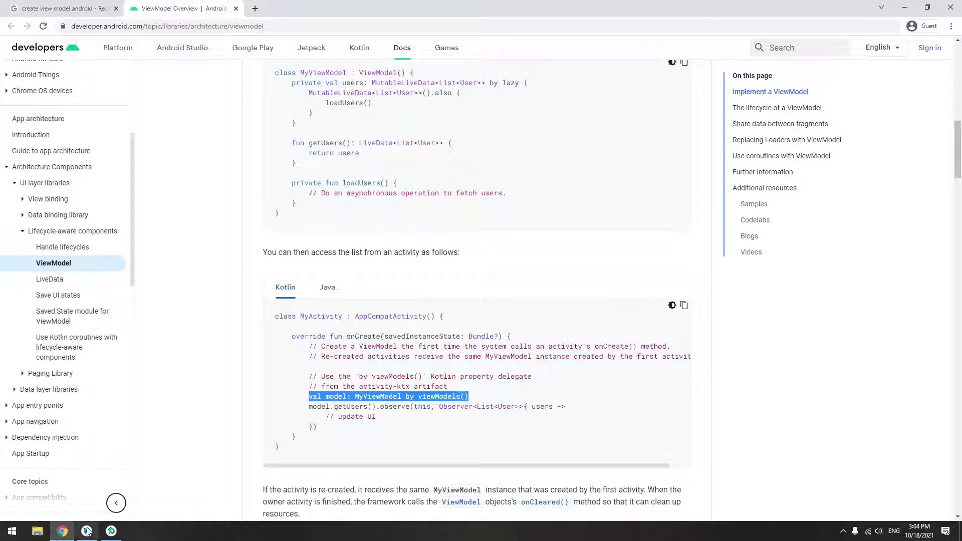
left_click(87, 531)
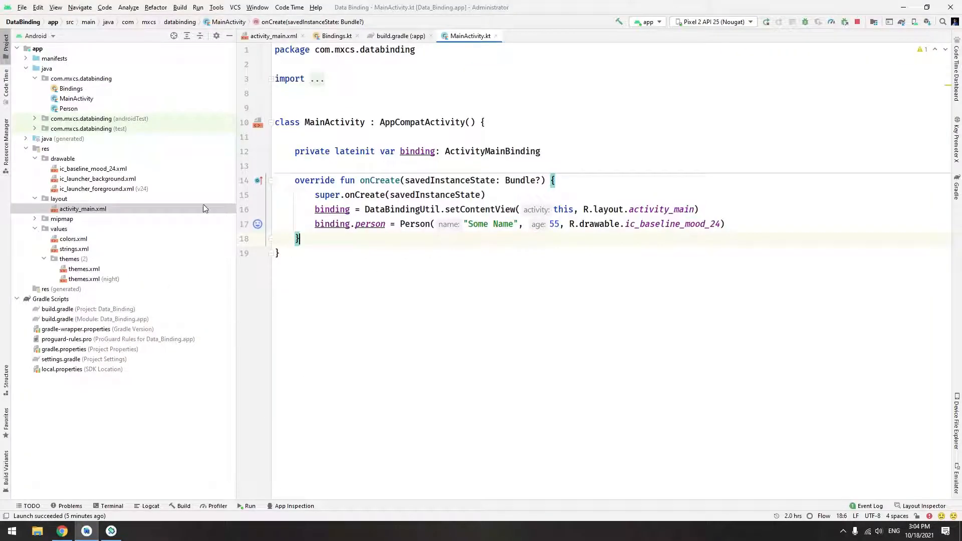
- Create a new Kotlin class PersonViewModel in the com.mxcs.databinding package
right_click(80, 79)
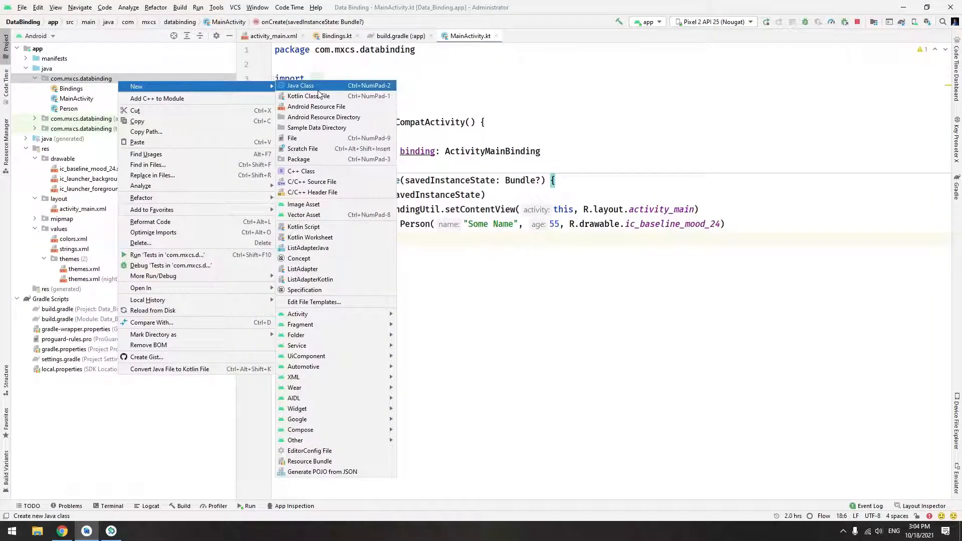
left_click(309, 97)
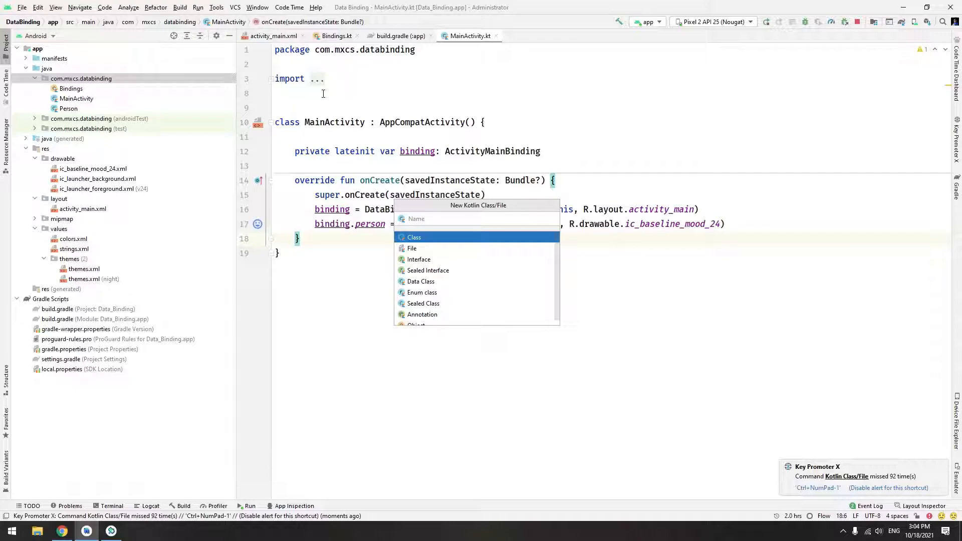
type("PersonV")
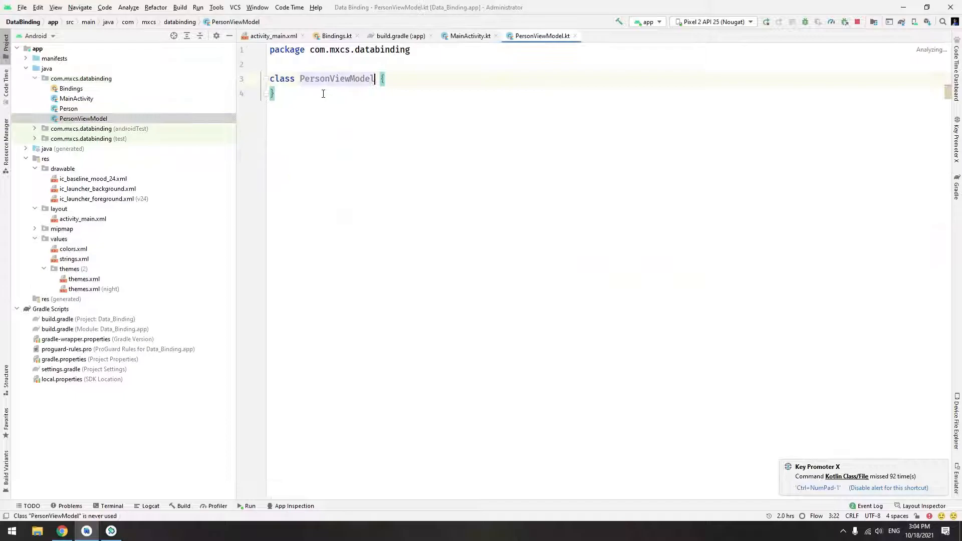
- Make PersonViewModel extend ViewModel() and start its class body
type(": ViewModel")
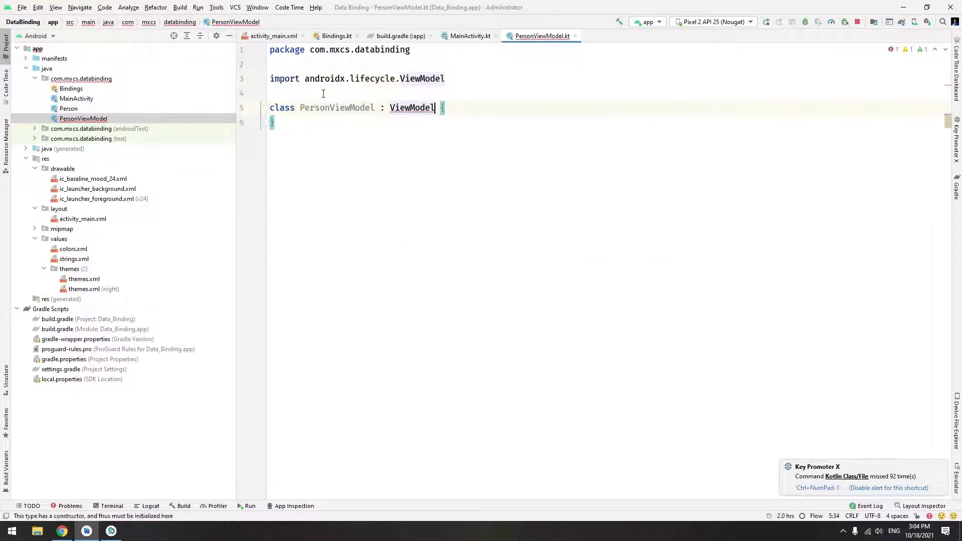
type("()")
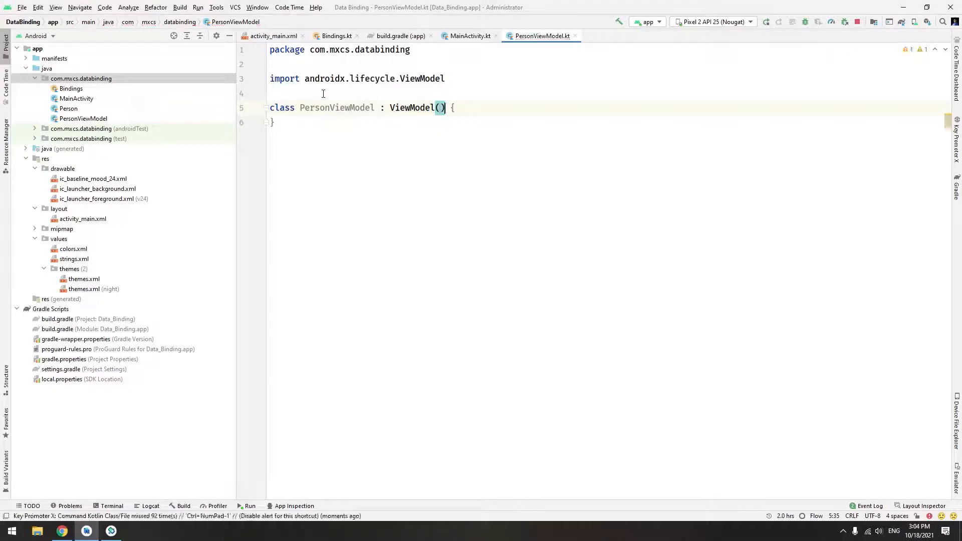
key("Enter")
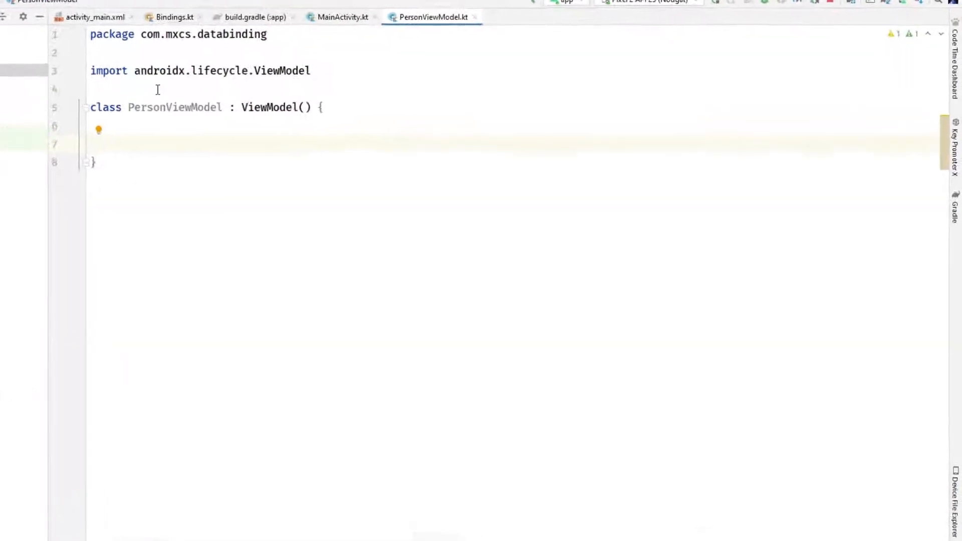
- Declare a public val personLiveData of type LiveData<Person>
type("val _live")
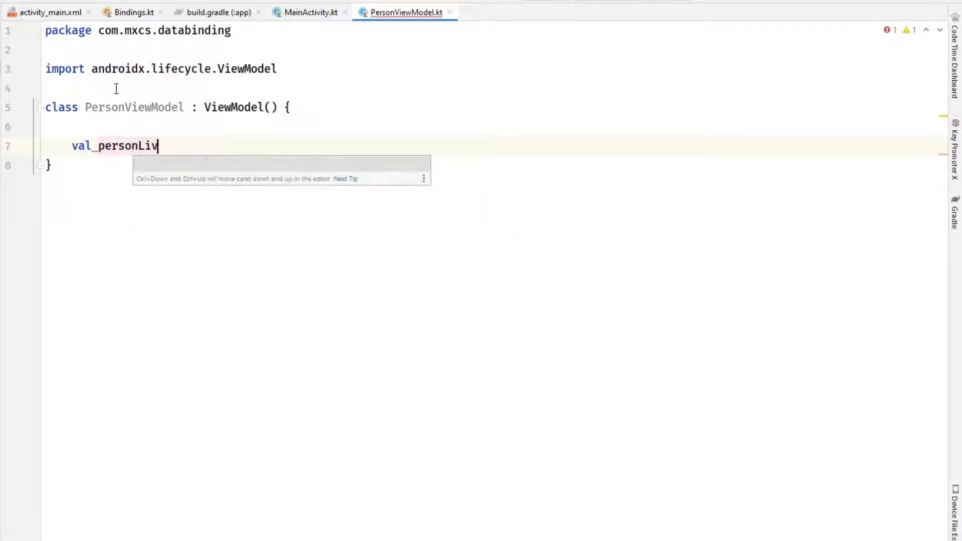
type("eData =")
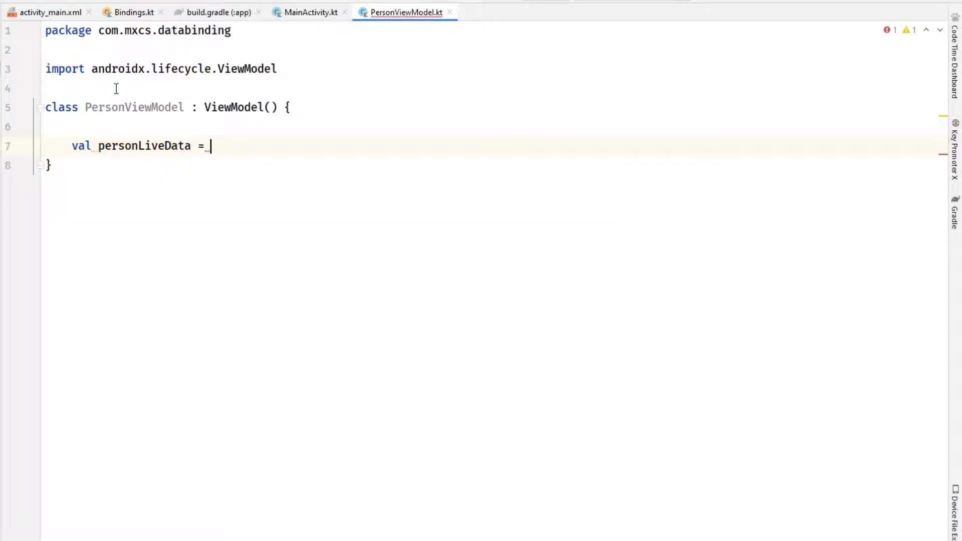
type(": LiveData<>")
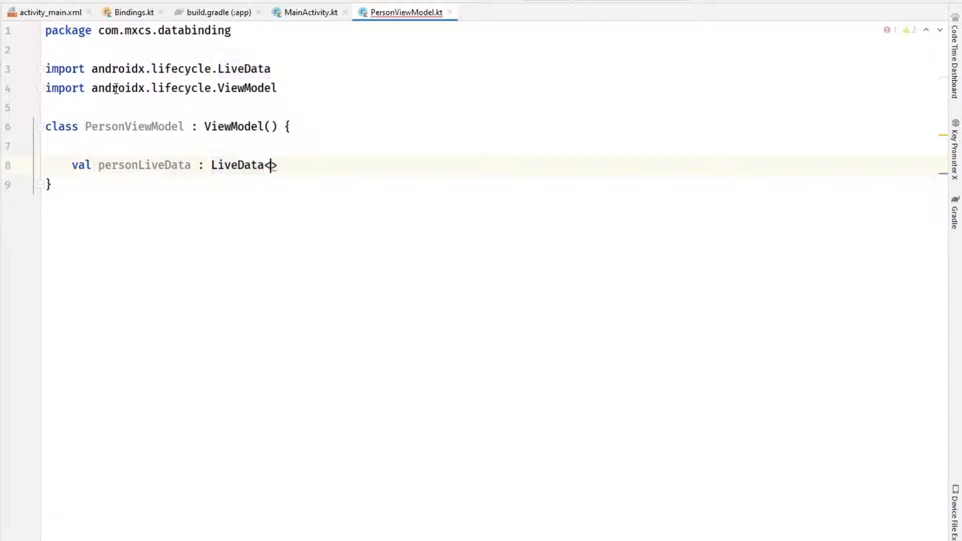
type("Person")
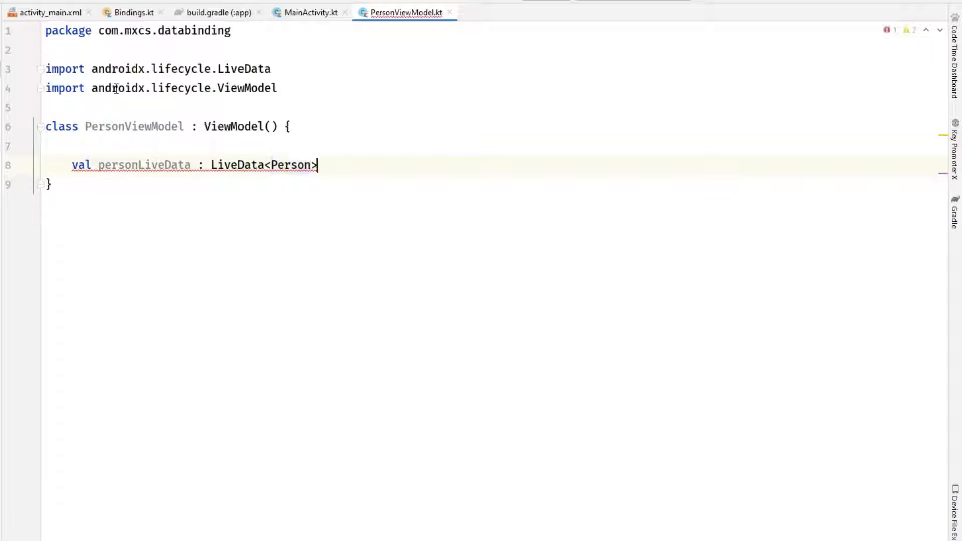
- Assign personLiveData from _personLiveData, importing LiveData via autocomplete
type("=")
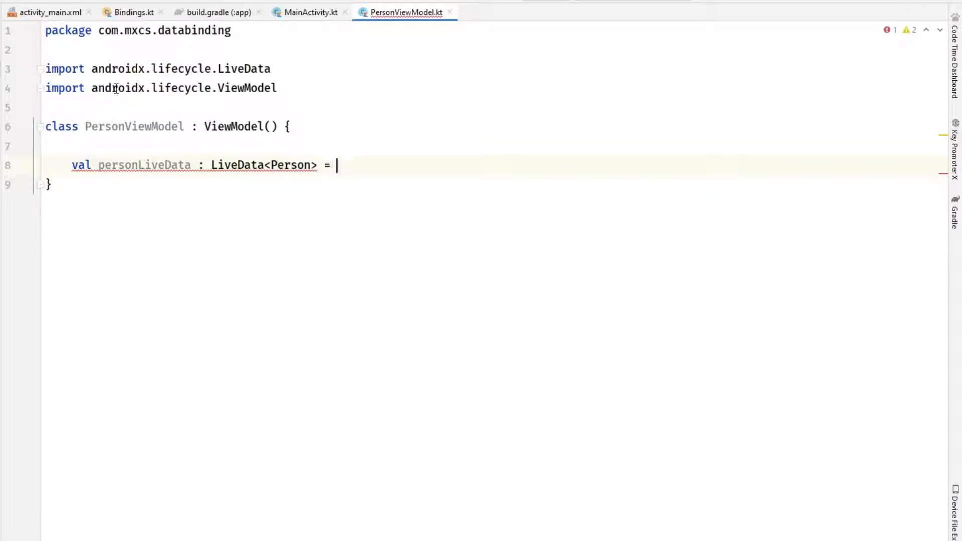
type("_person")
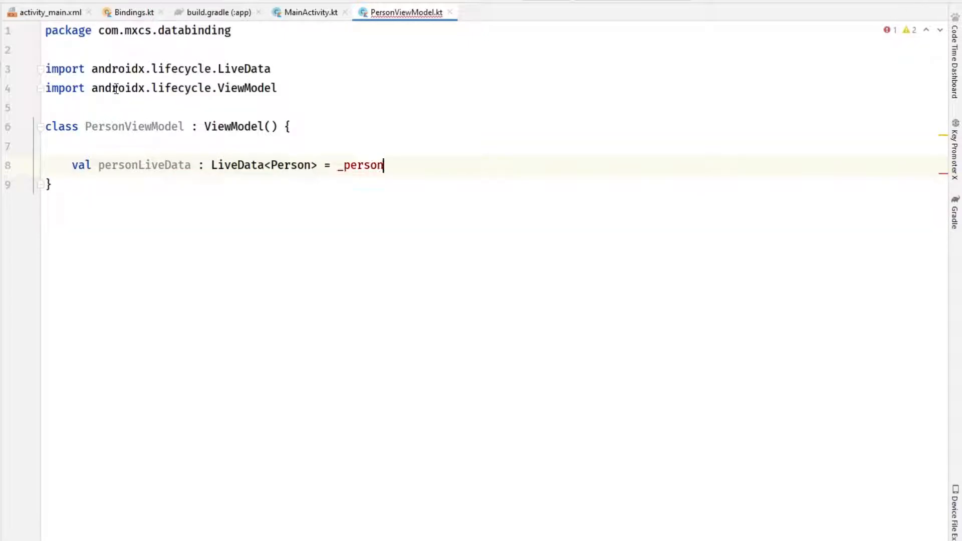
type("Live")
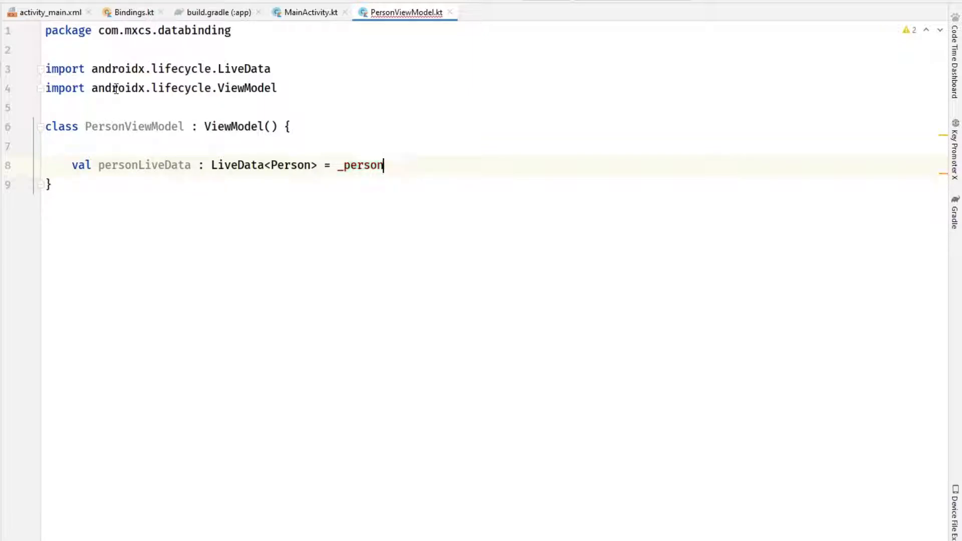
type("LiveData")
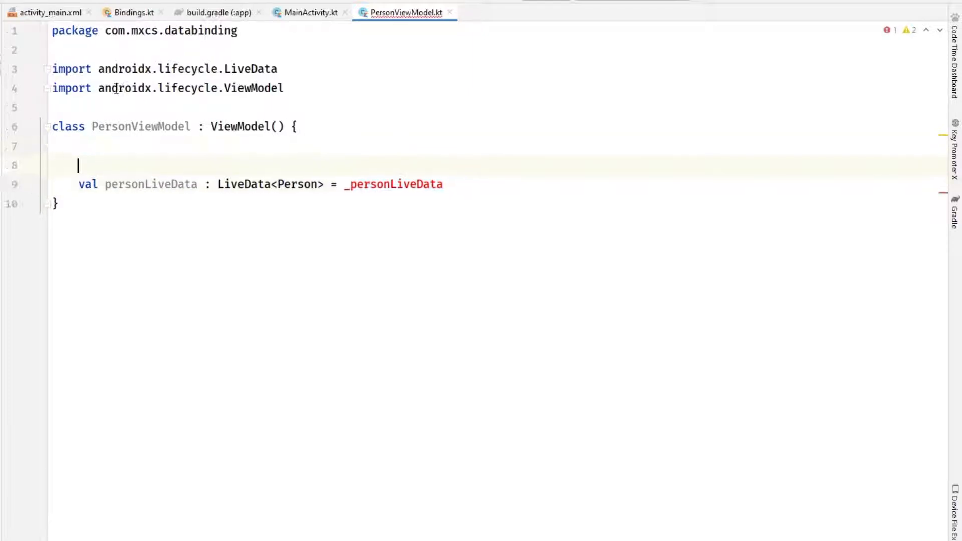
- Declare private val _personLiveData typed MutableLiveData, importing MutableLiveData
type("private val")
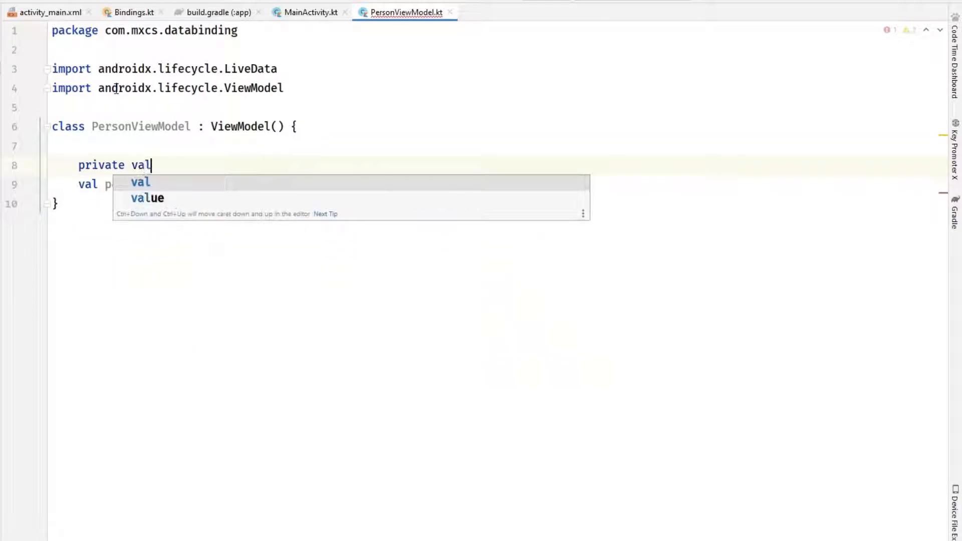
type("_personLiveData")
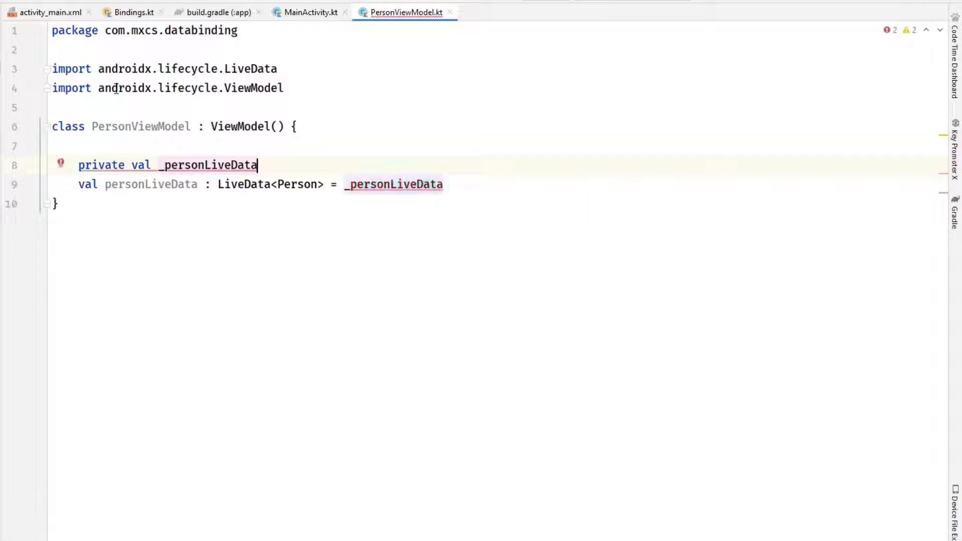
type(": Mutable")
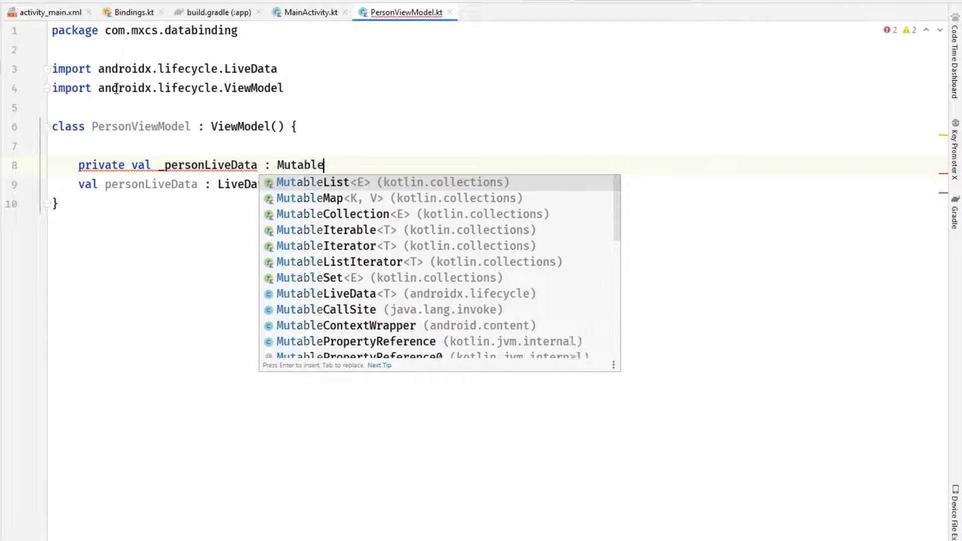
left_click(324, 294)
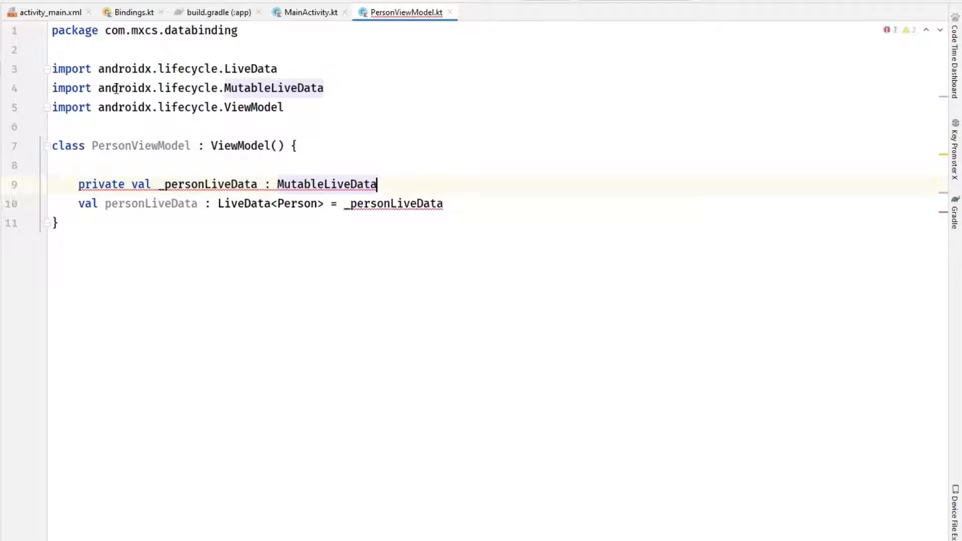
- Initialise _personLiveData with a MutableLiveData<Person> constructor call
type("=")
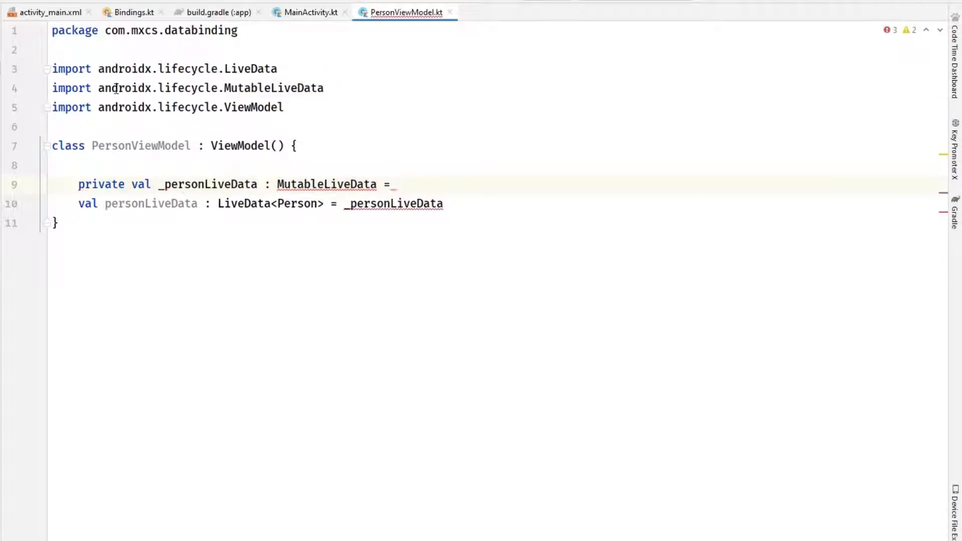
type("MutableLiveData(")
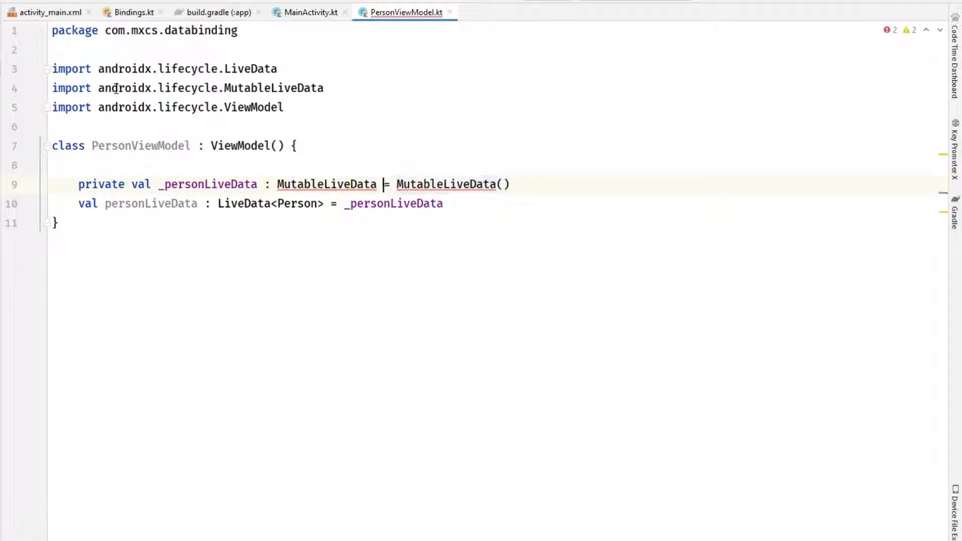
type("<per")
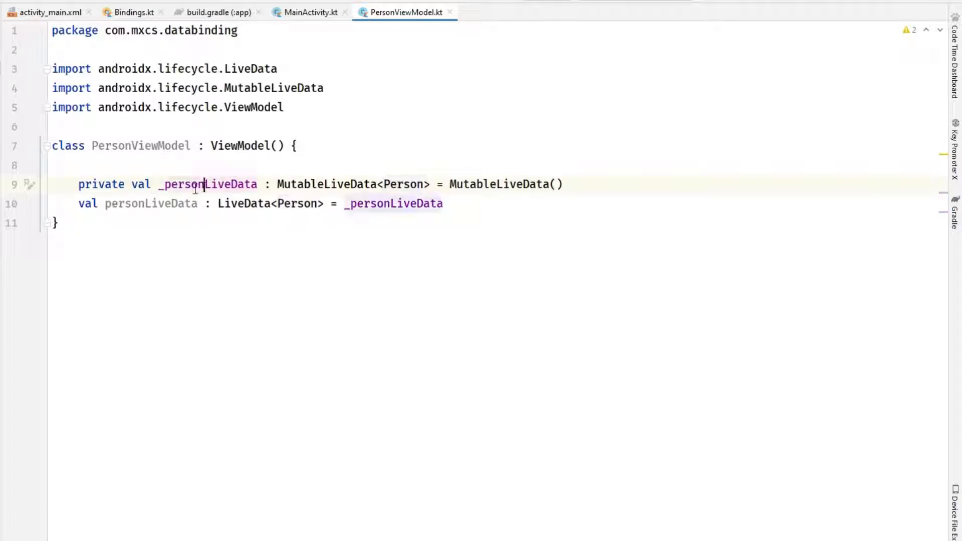
double_click(195, 185)
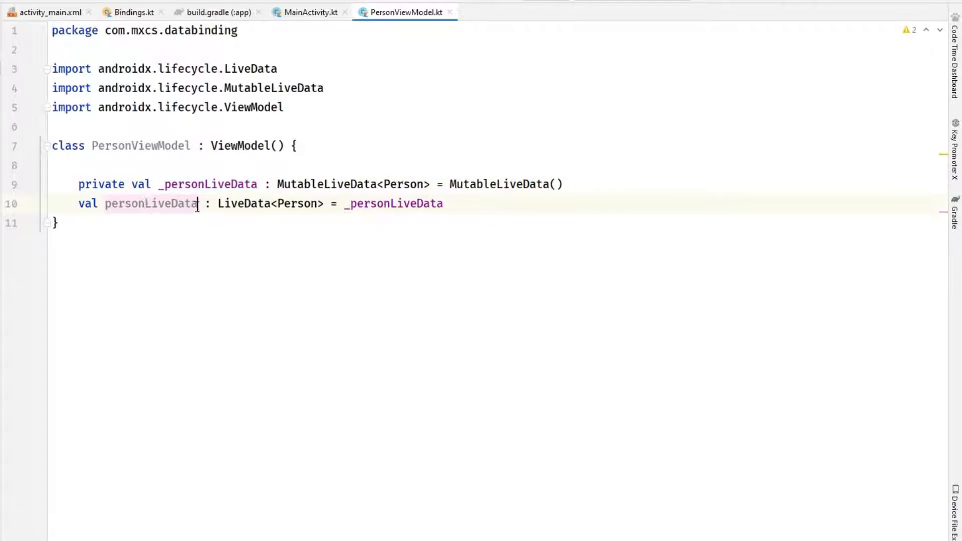
double_click(150, 204)
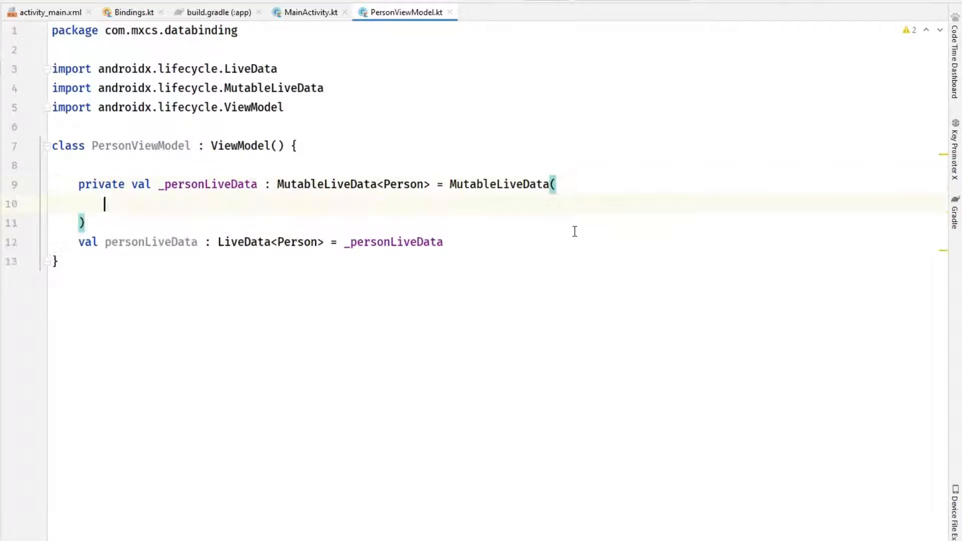
- Pass Person("Person 1", 15, R.drawable.ic_baseline_mood_24) as the LiveData's initial value
type("{e")
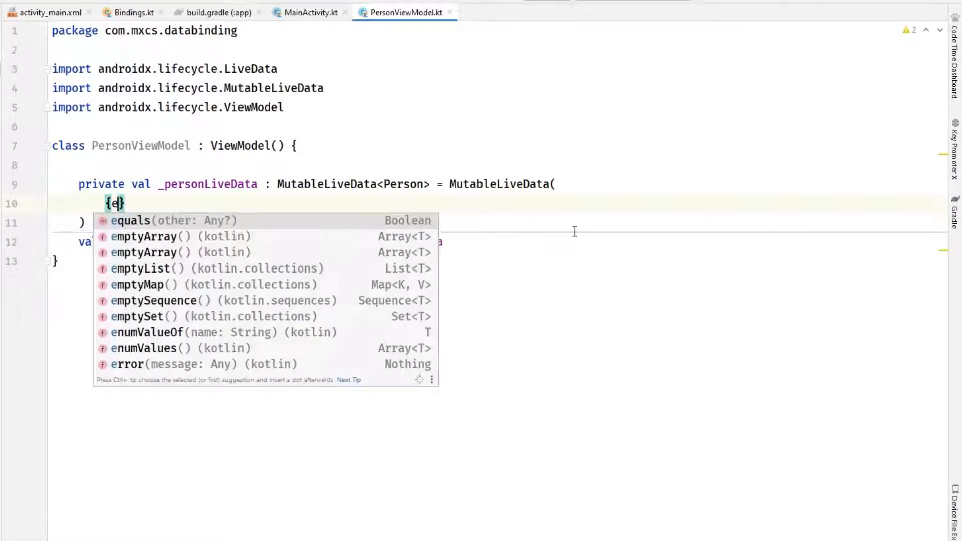
type("Person(\"P")
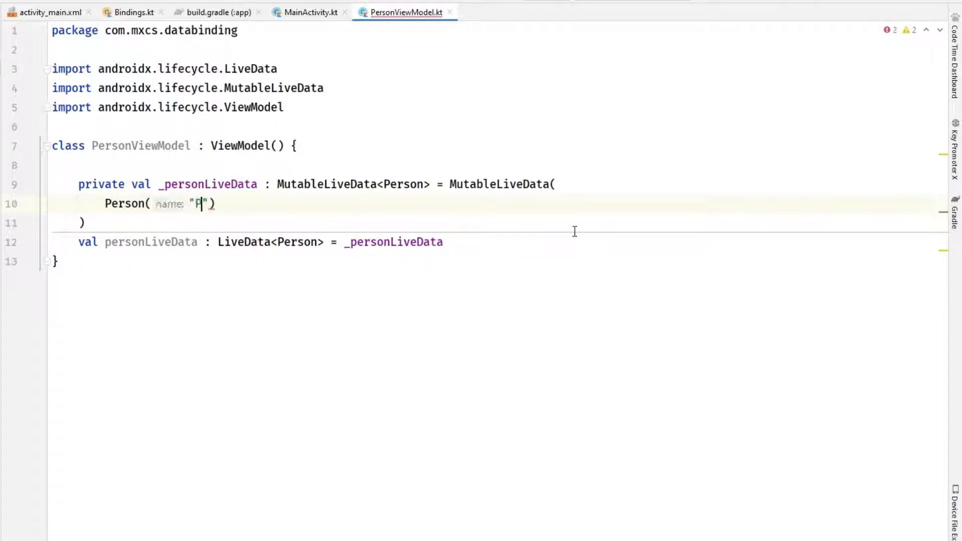
type("erson 1\",")
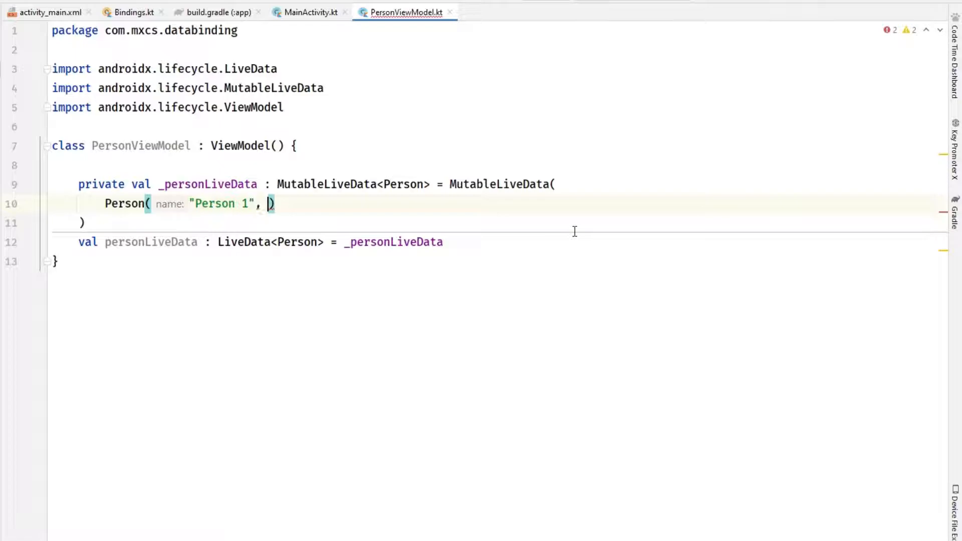
type("1")
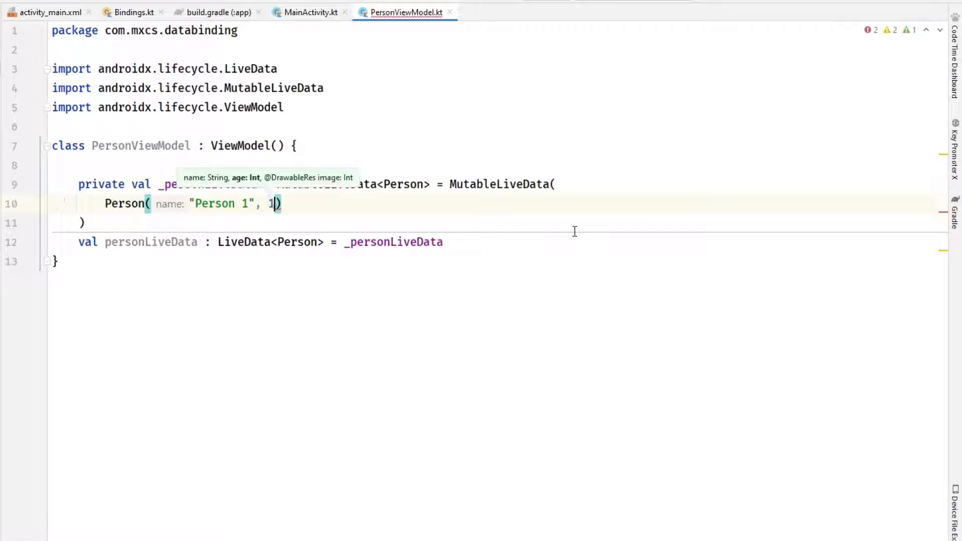
type("5, R")
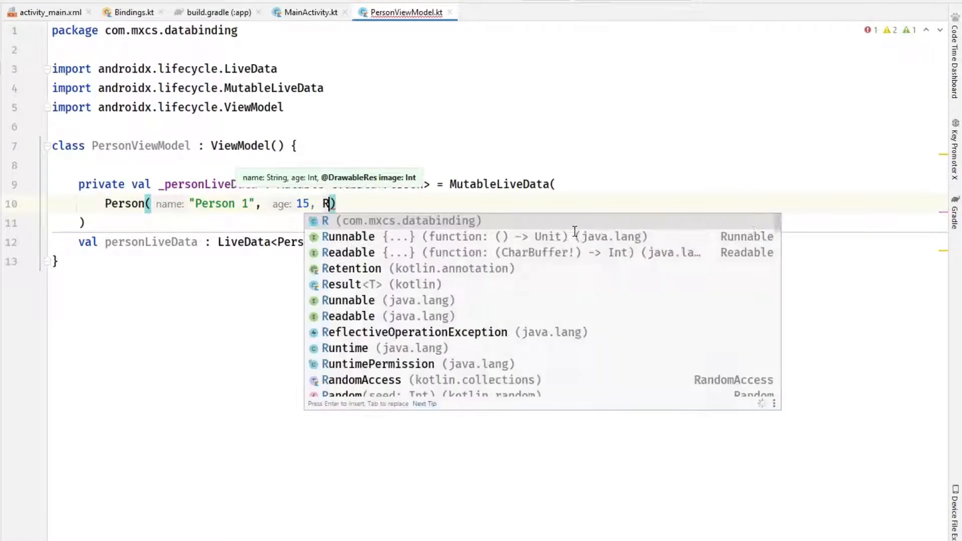
type(".drawable.ic_baseline_mood_24")
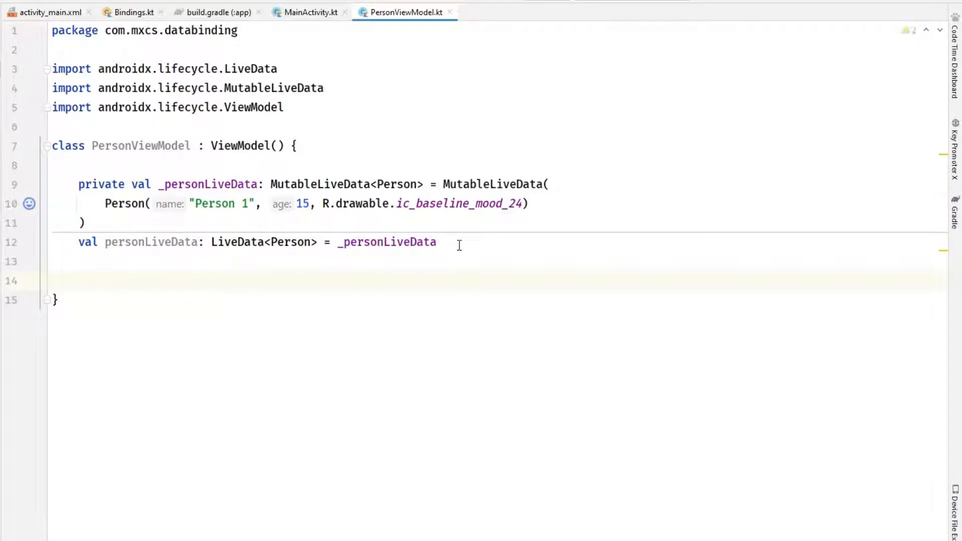
- Reformat the property declarations and switch to the activity_main.xml layout
left_click(165, 242)
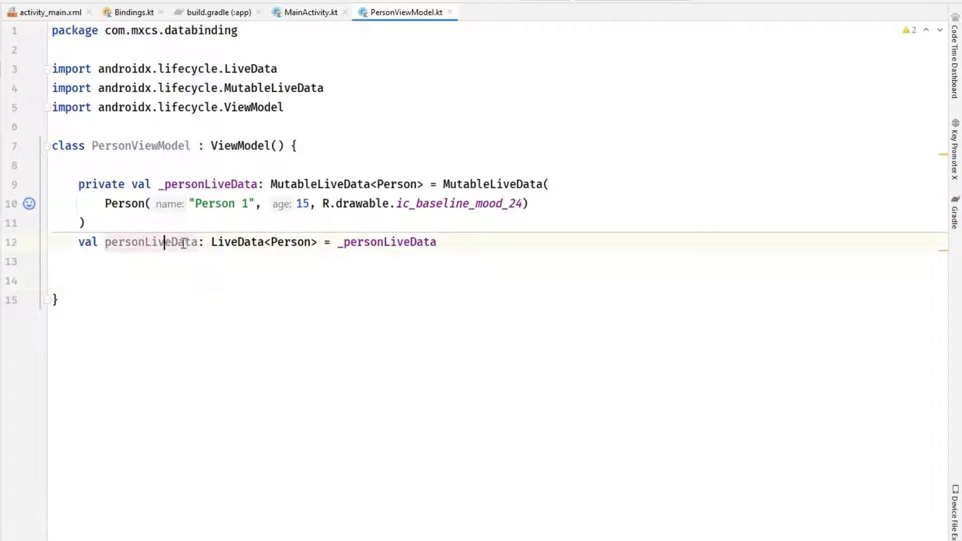
double_click(150, 242)
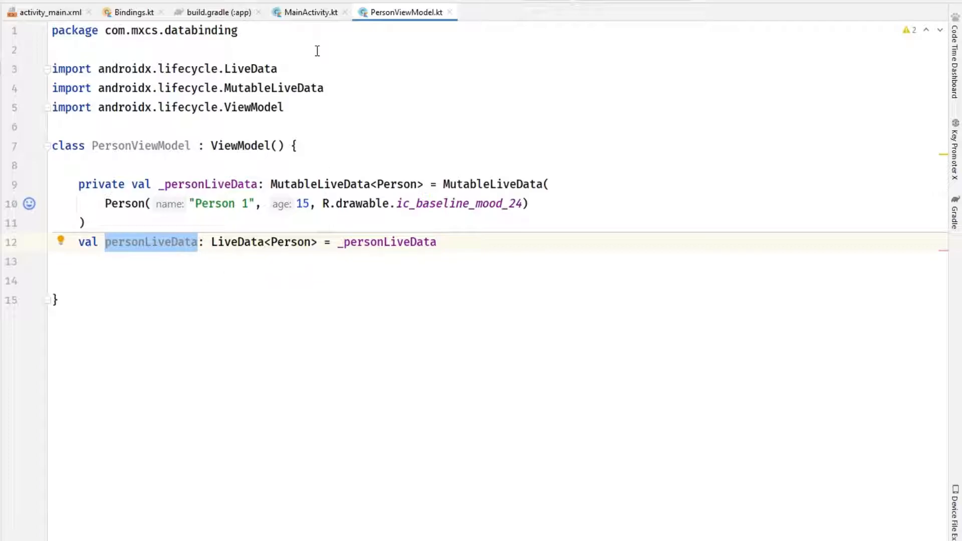
left_click(47, 12)
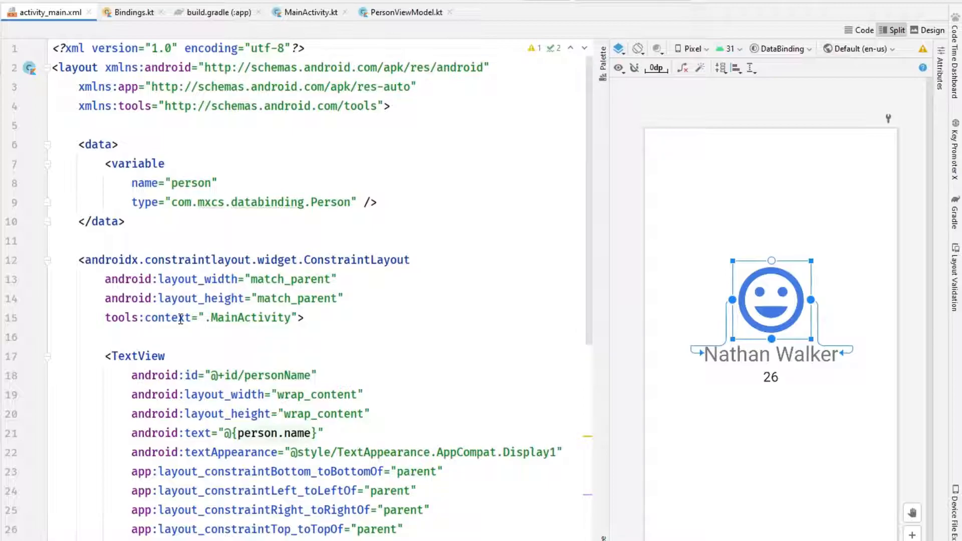
- Rename the layout data variable to viewModel with type com.mxcs.databinding.PersonViewModel
double_click(210, 202)
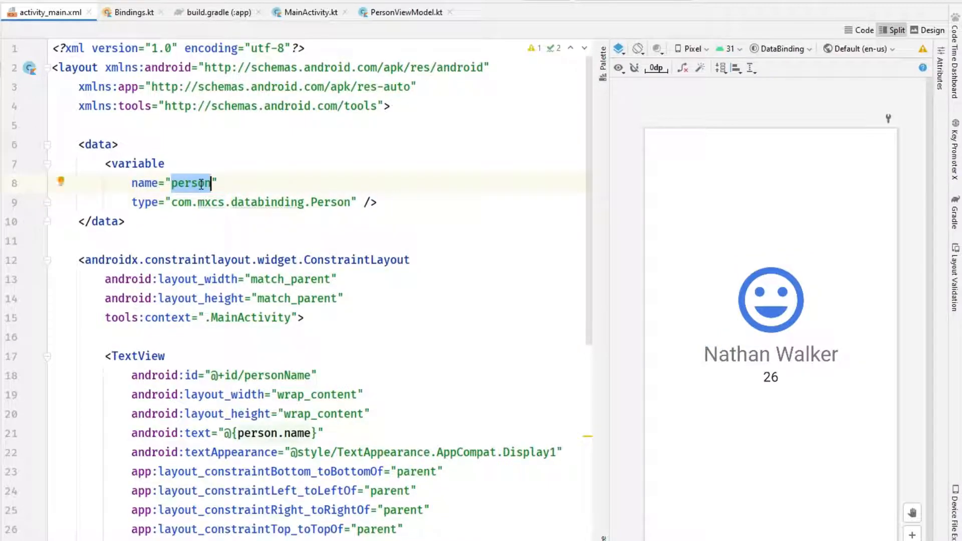
type("viewModel")
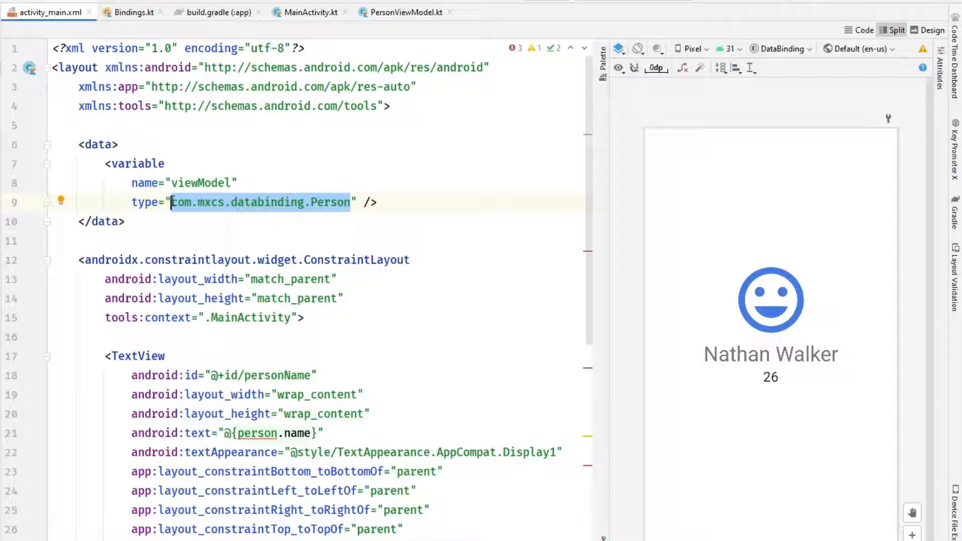
type("Per")
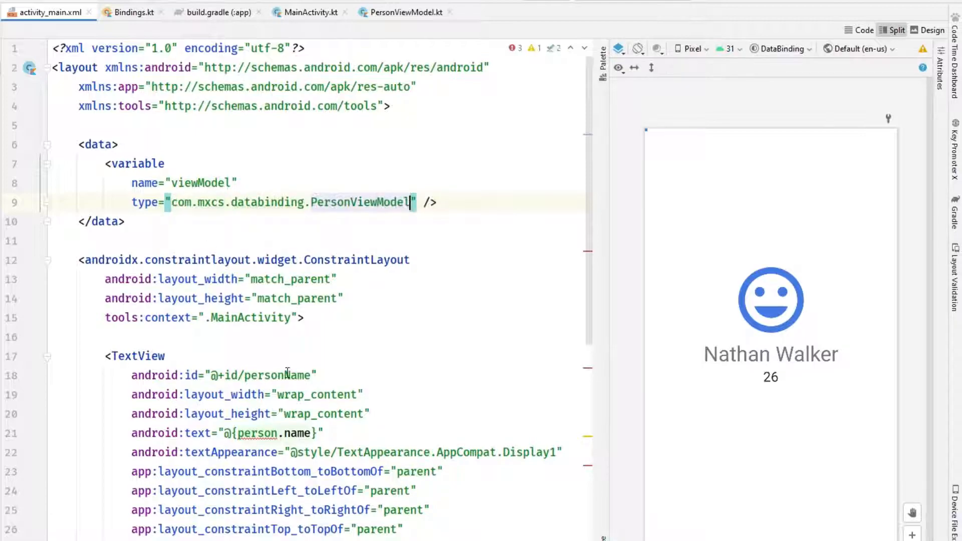
scroll("down", 3)
type("viewModel")
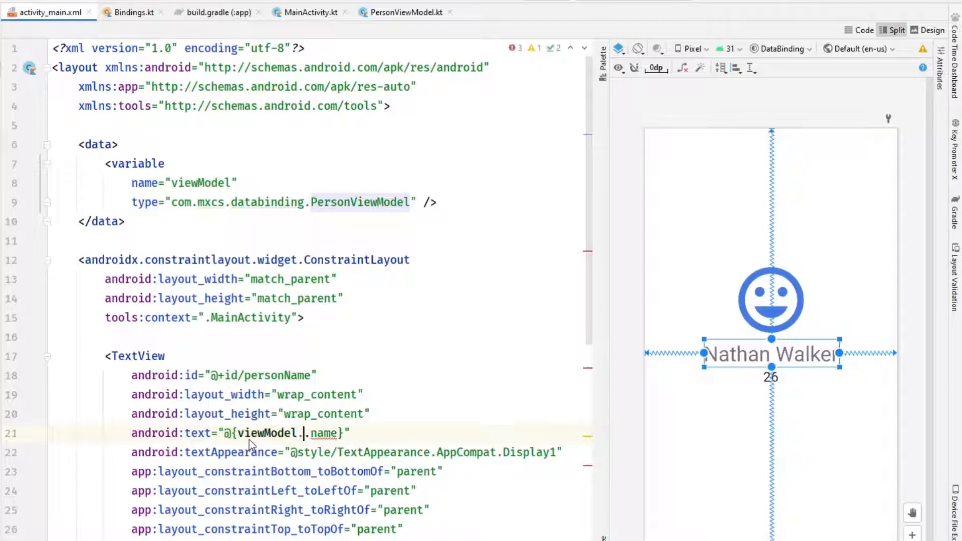
- Bind the name text to @{viewModel.personLiveData.name} and move to MainActivity.kt
type("personLiveData")
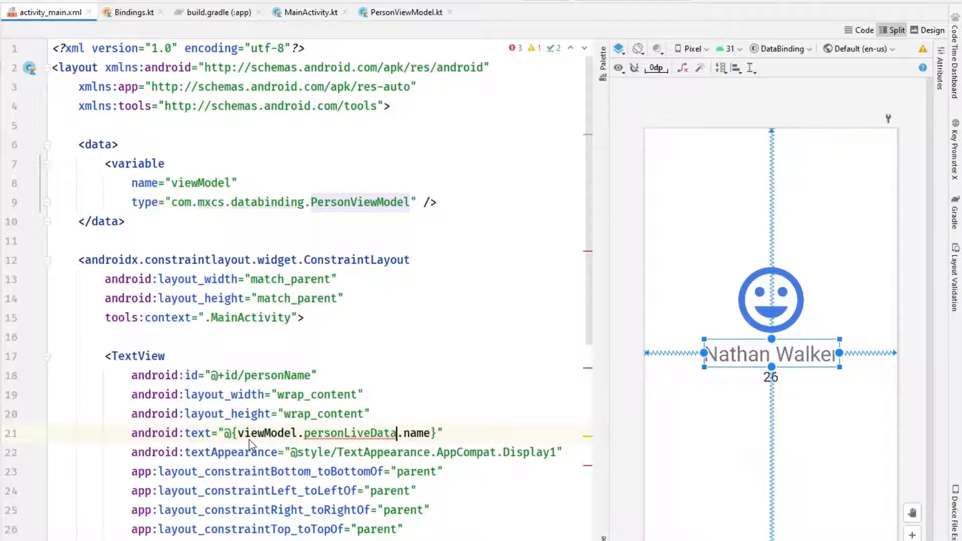
left_click(397, 433)
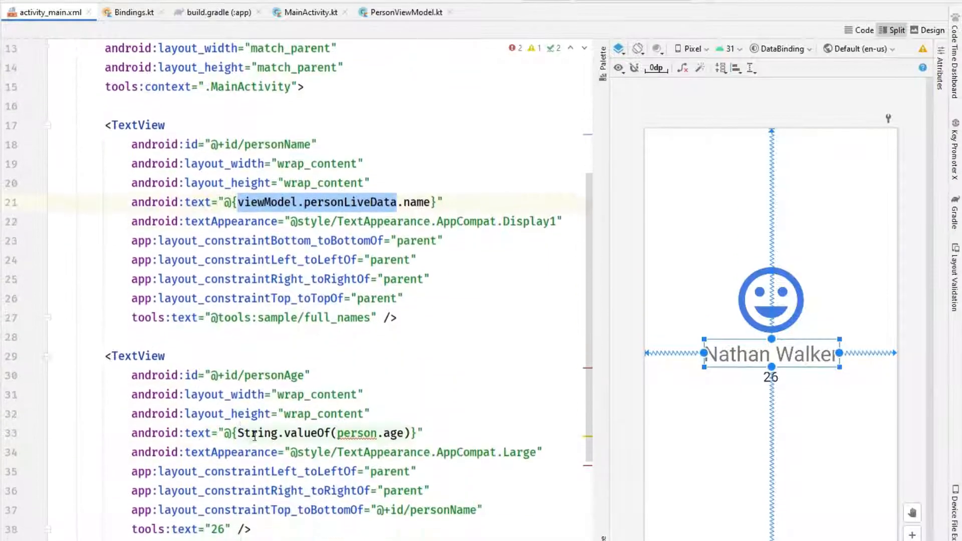
type("viewModel.personLiveData")
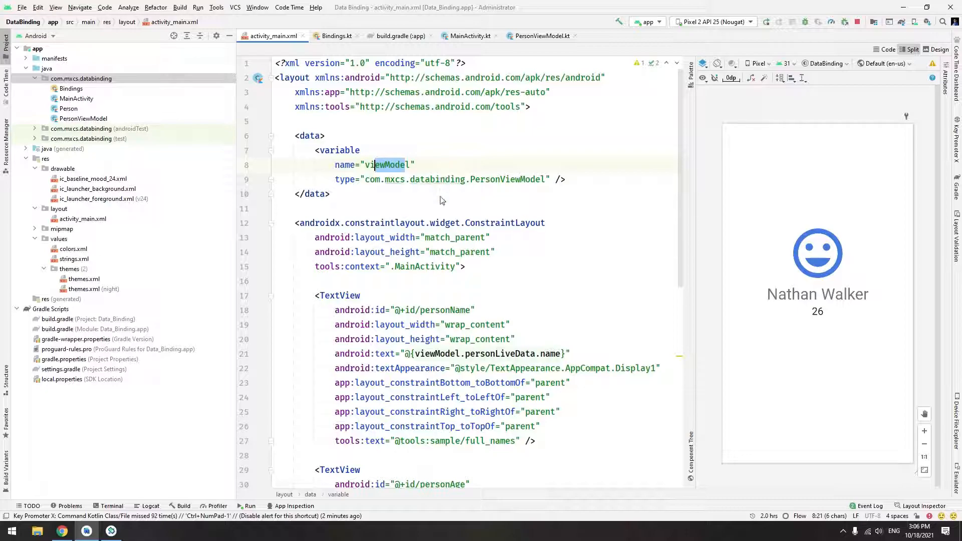
left_click(470, 36)
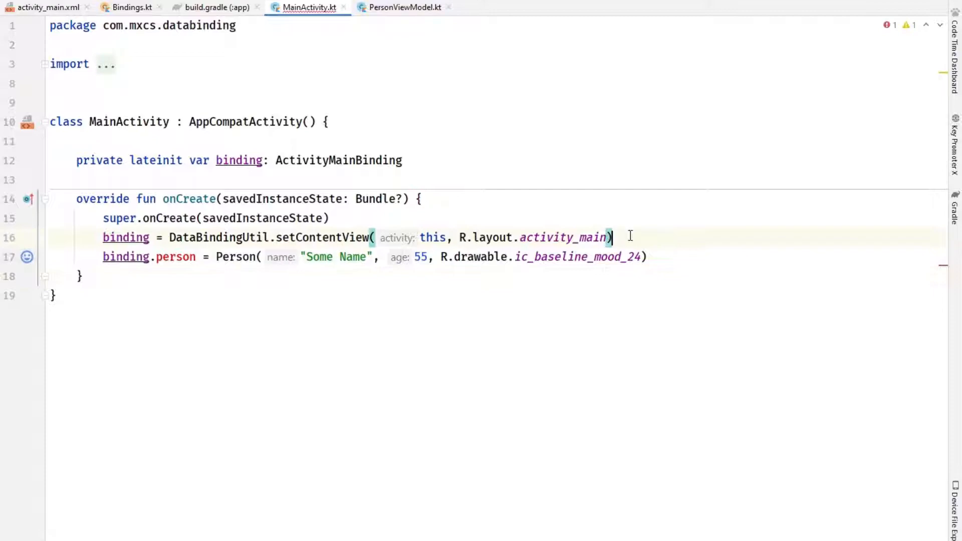
- Add private val viewModel: PersonViewModel by viewModels() and set binding.viewModel = viewModel
type("binding.")
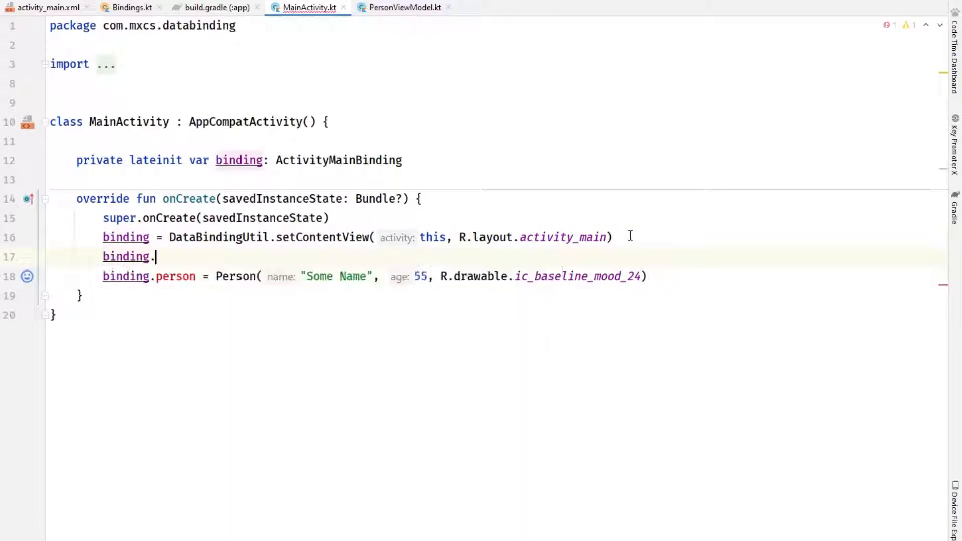
type("viewModel =")
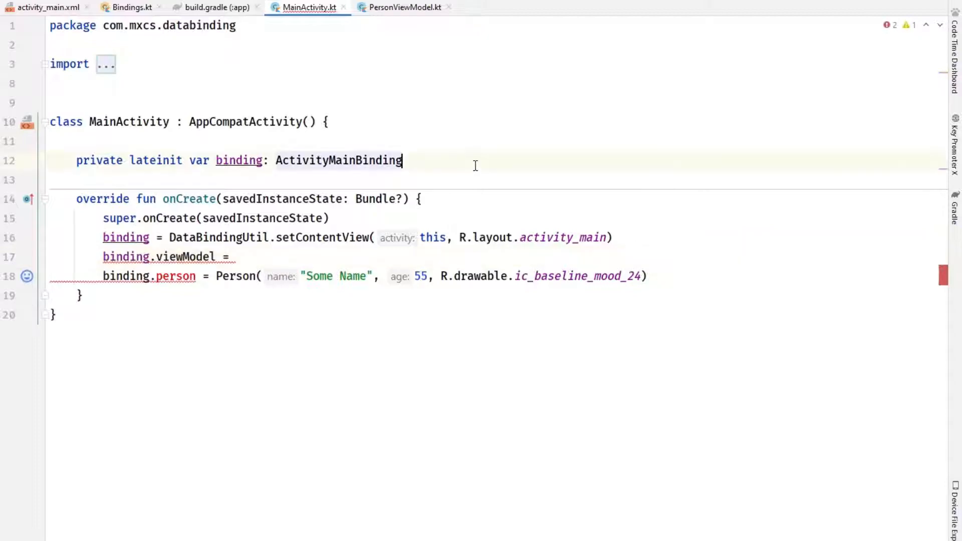
type("private val")
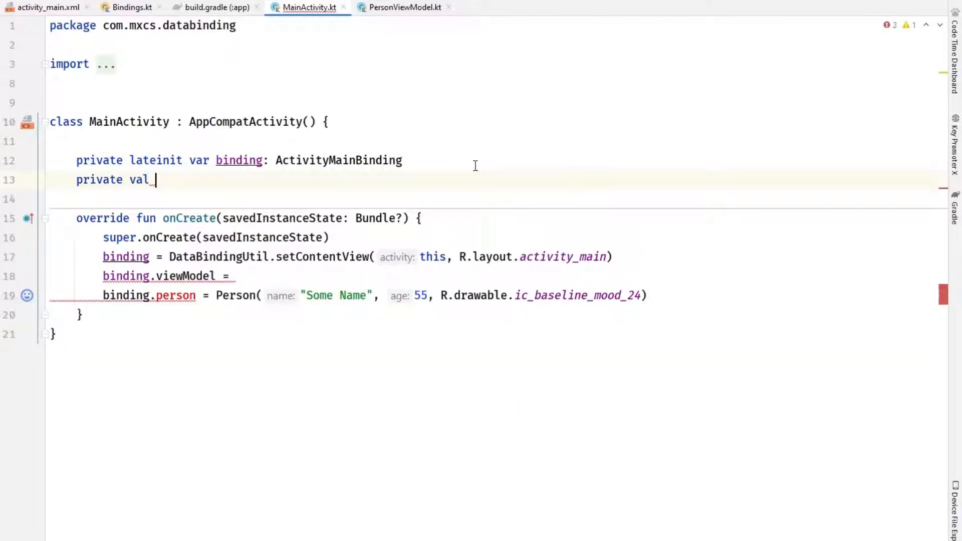
type("viewModel :")
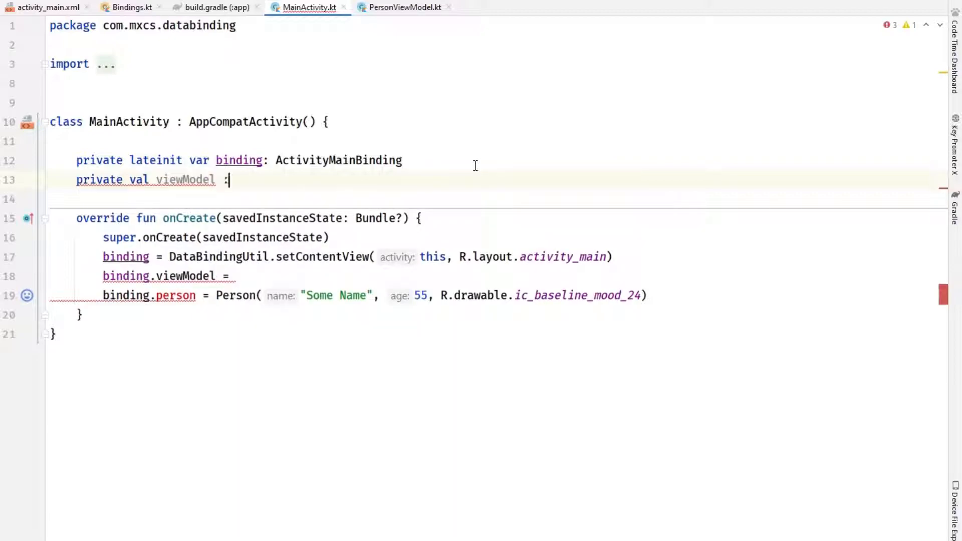
type("Per")
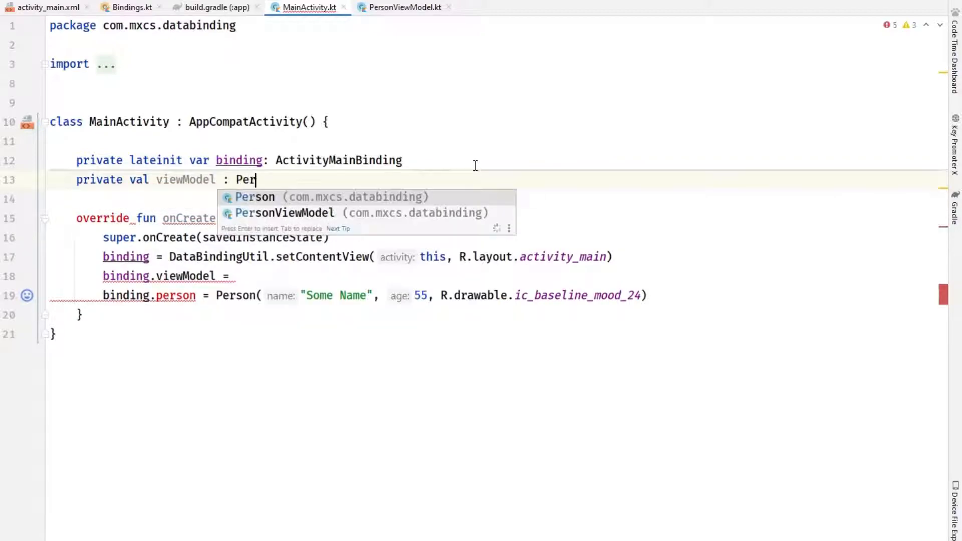
type("sonViewModel by")
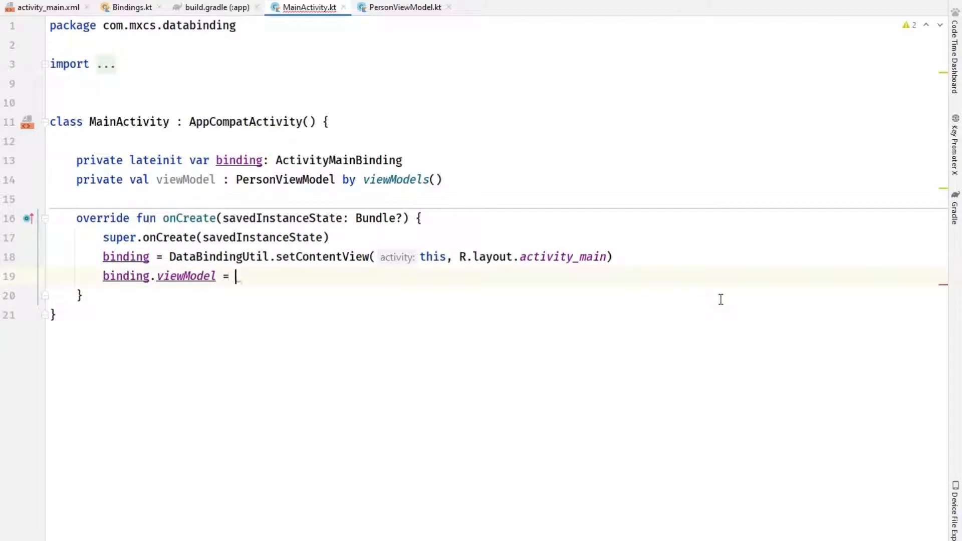
- Set binding.lifecycleOwner = this and run the app on the emulator
type("viewModel")
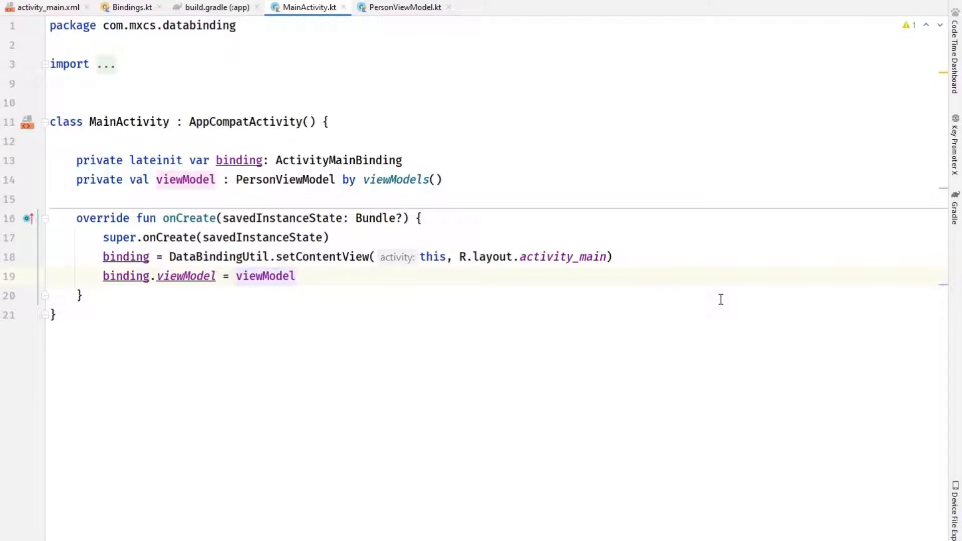
key("enter")
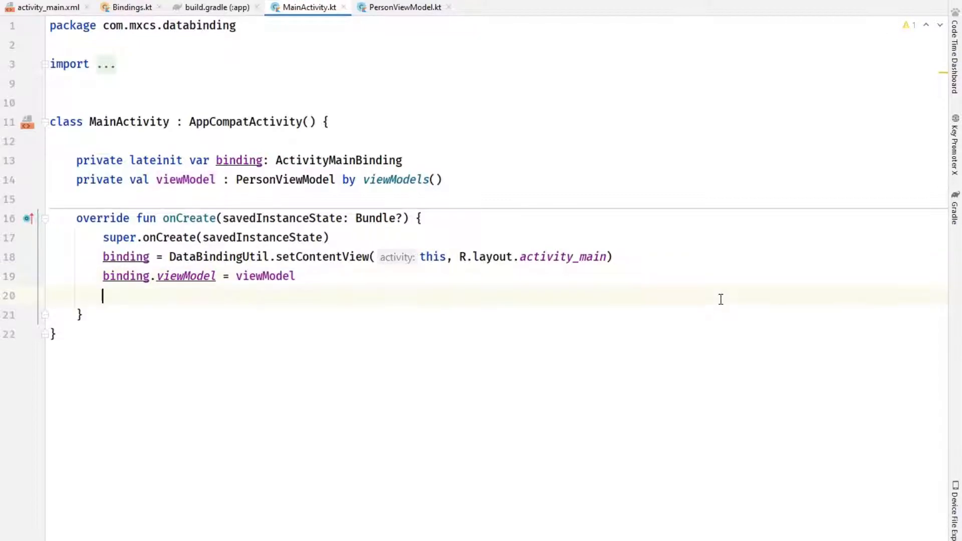
type("binding.lifecycleOwner = this")
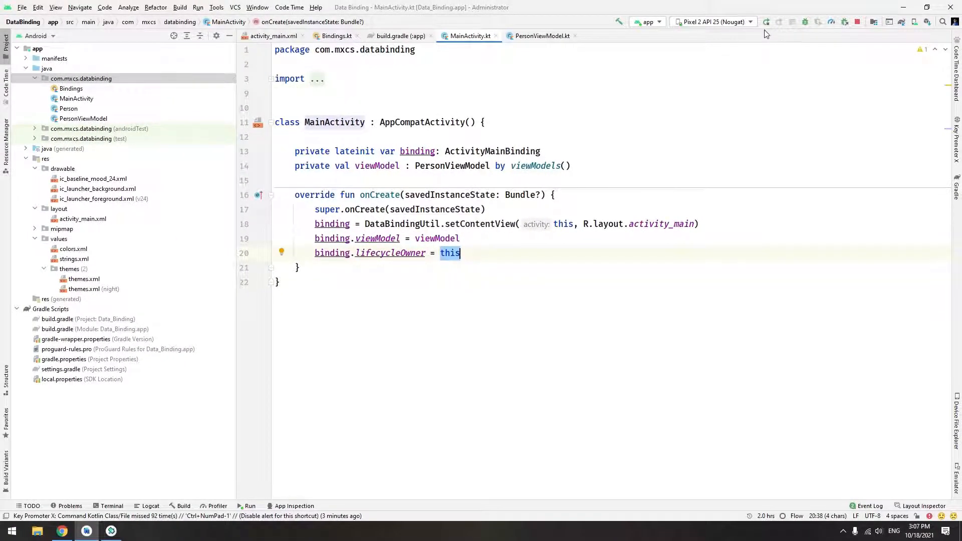
left_click(765, 21)
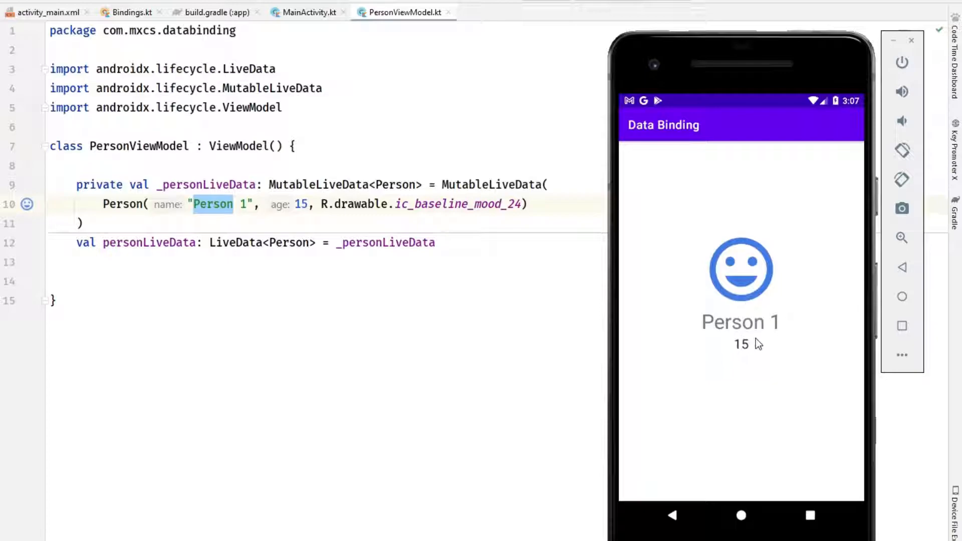
mouse_move(742, 362)
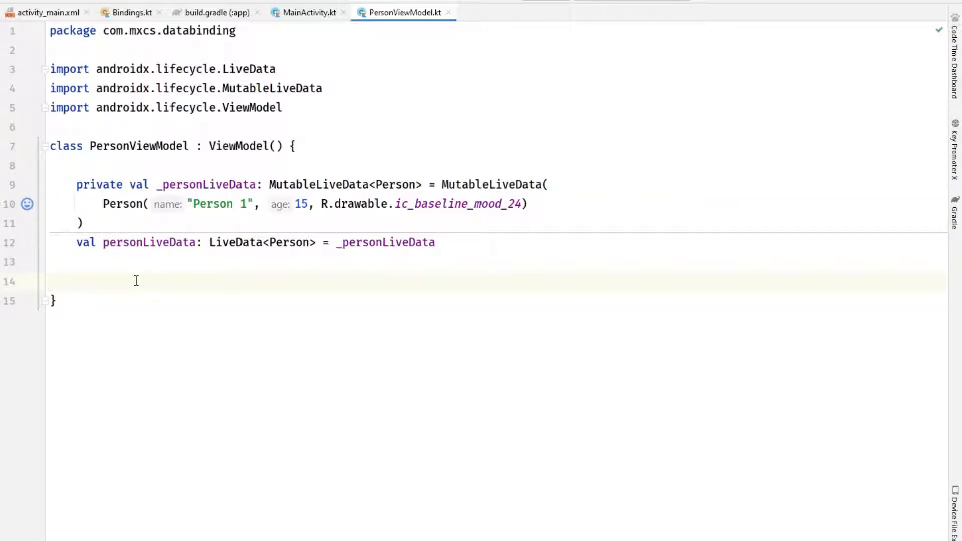
- Add an init block launching viewModelScope.launch(Dispatchers.IO)
type("init {")
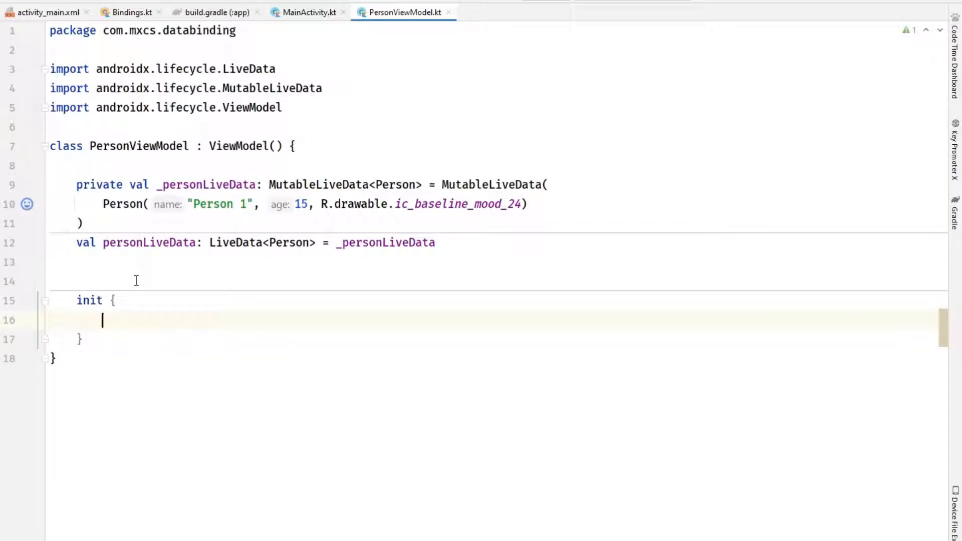
type("viewModelScope")
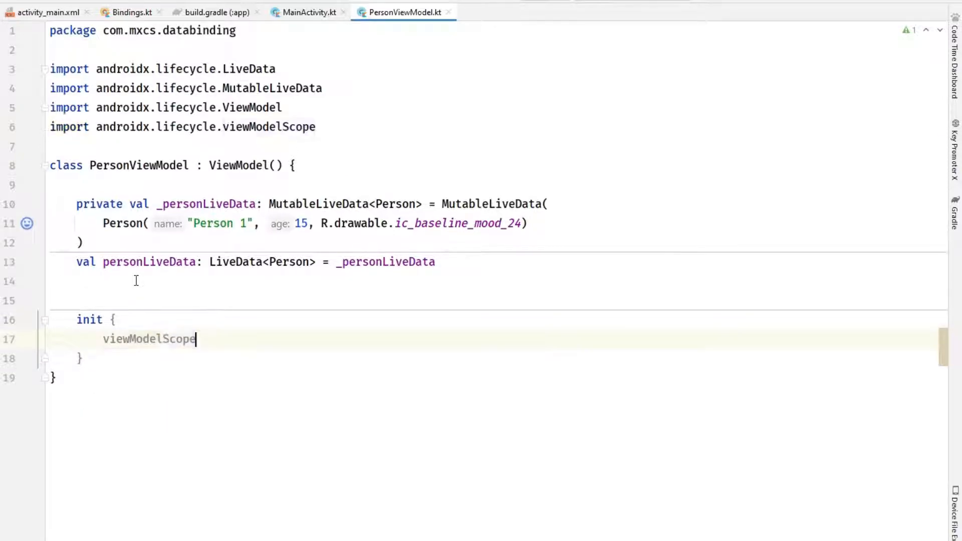
type(".launch {")
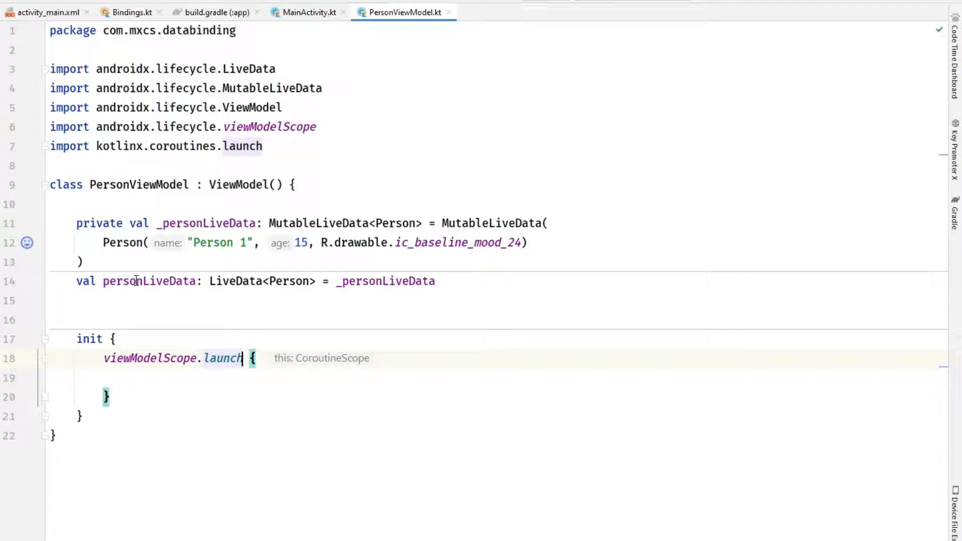
type("(Dispatchers.IO")
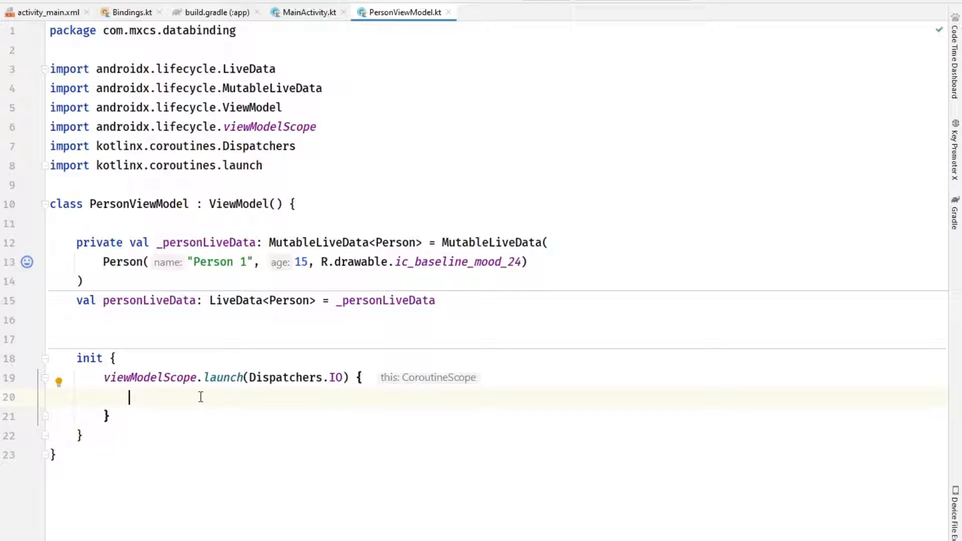
- Inside the coroutine wait with delay(3000) before the first update
type("del")
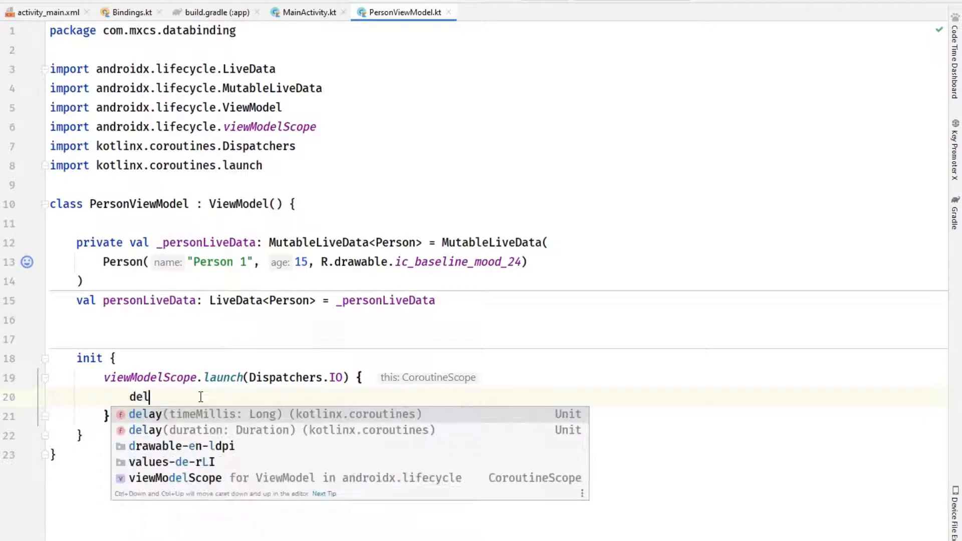
left_click(146, 414)
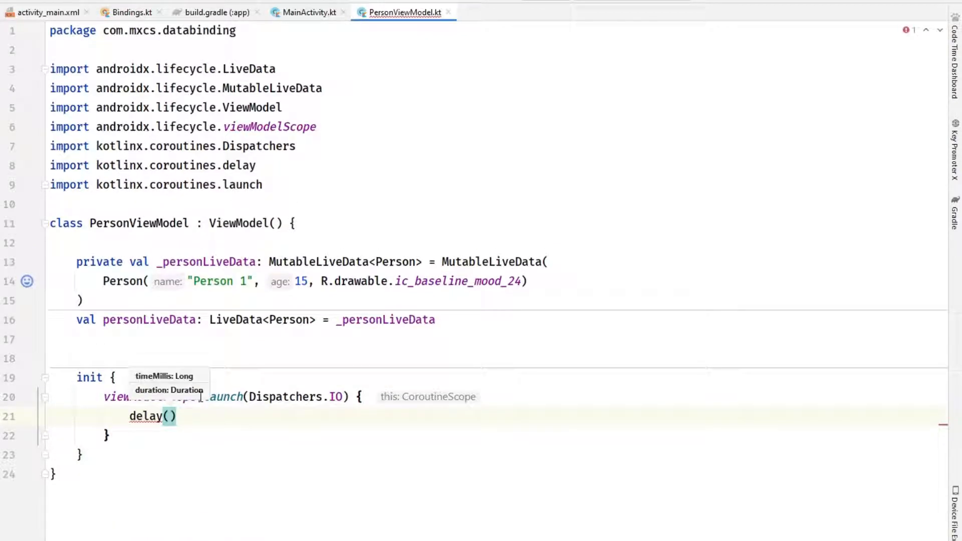
type("3000")
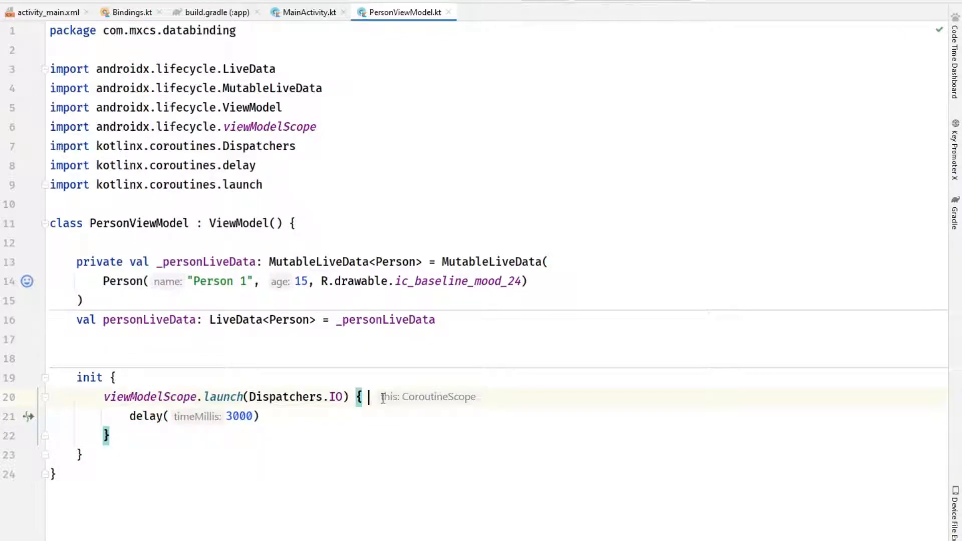
type("Thread.sl")
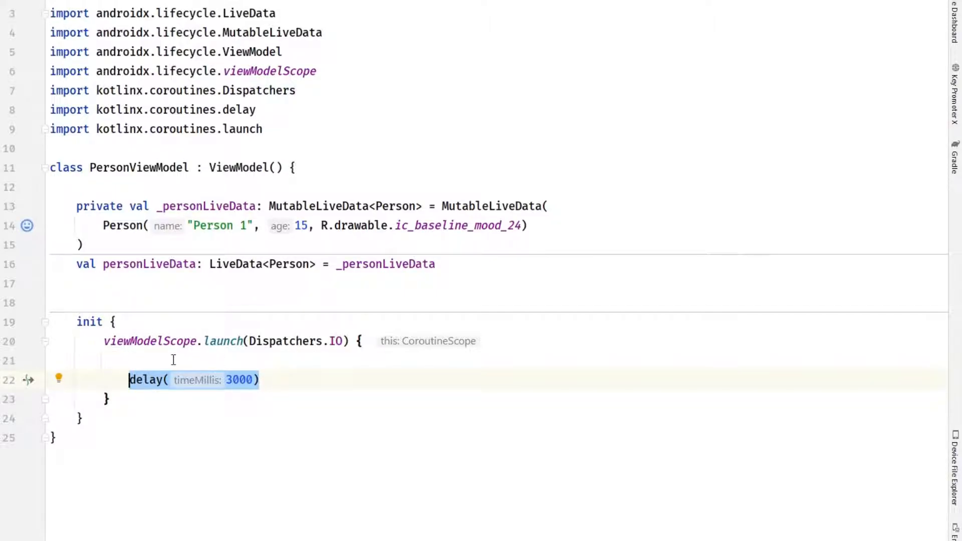
key("enter")
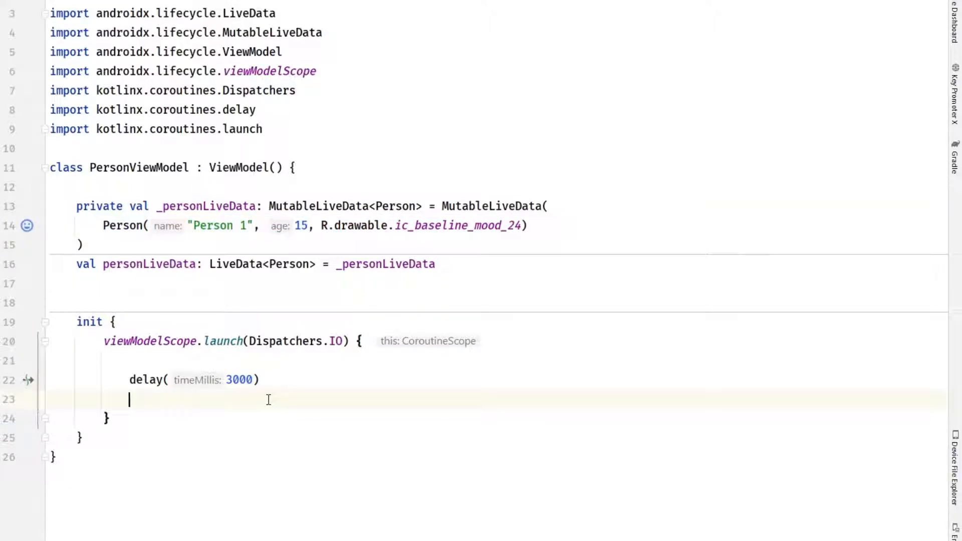
- Create Person("Person 2", 35, mood icon), then delay(2000) before the next Person
type("Person( name: \"Person 2\", age: 15, R.drawable.ic_baseline_mood_24)")
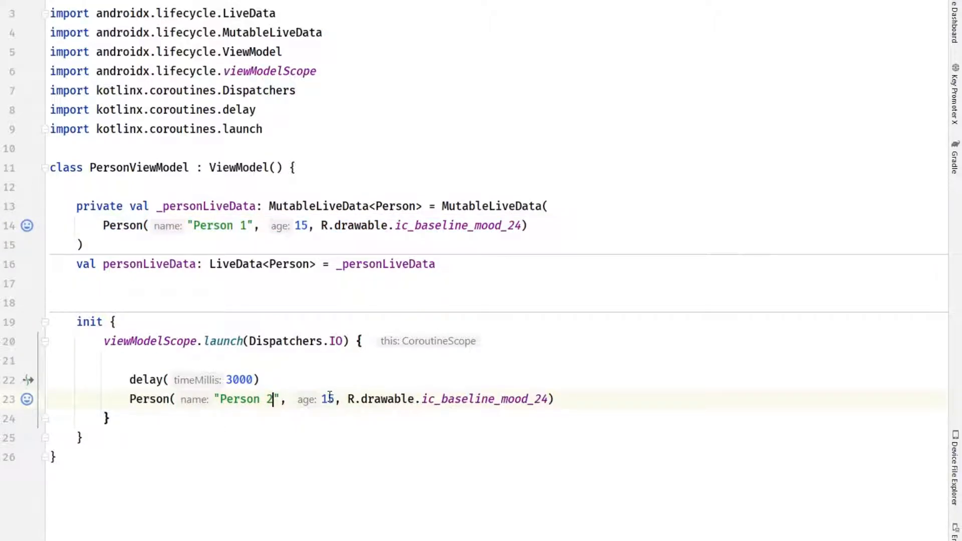
type("3")
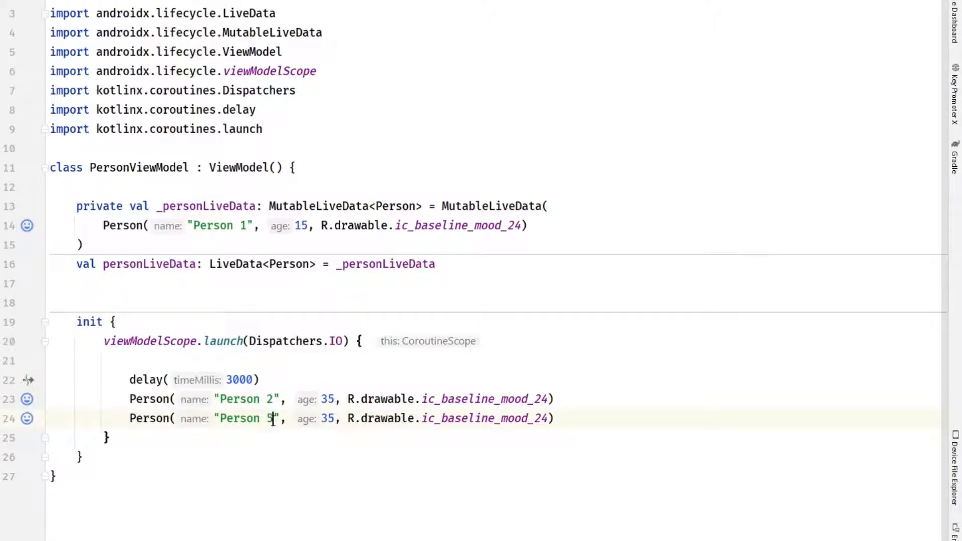
double_click(327, 419)
type("60")
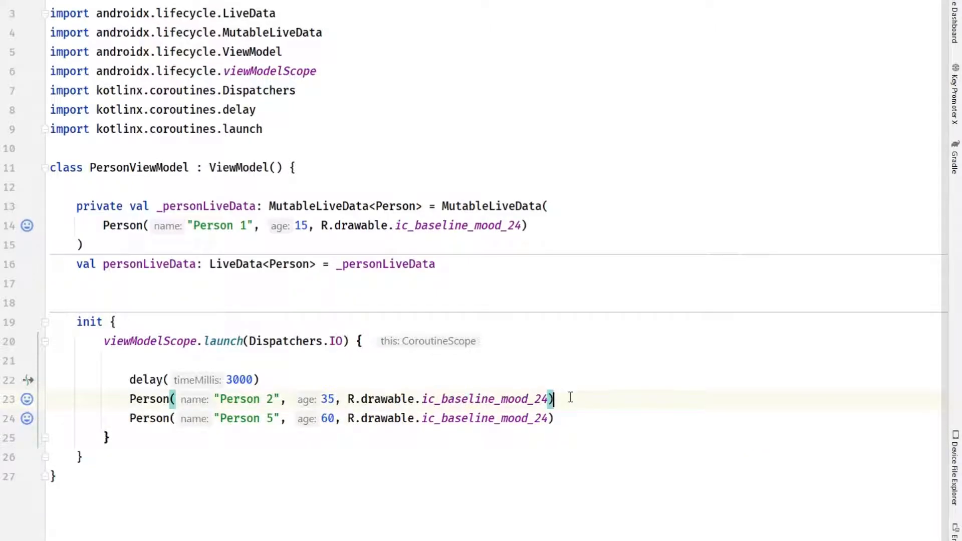
type("delay(")
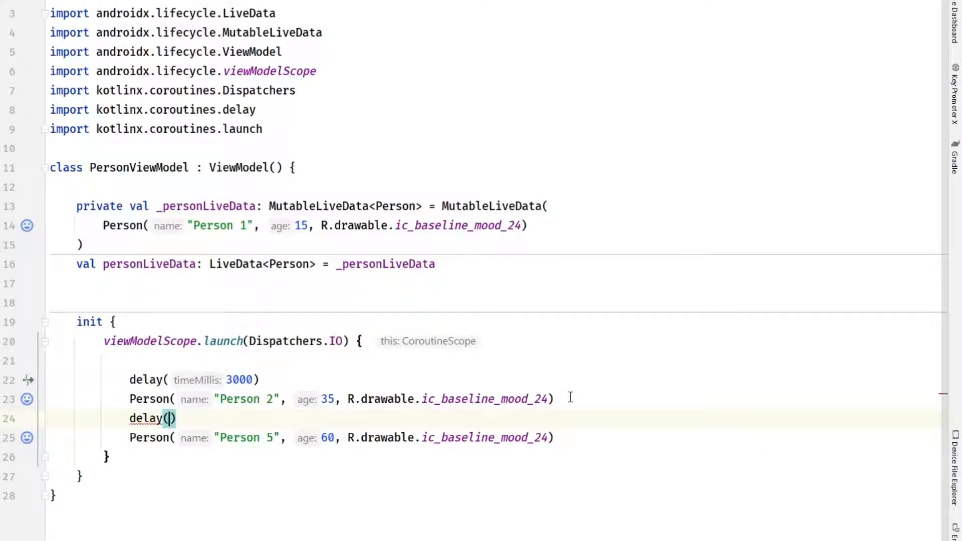
type("2000")
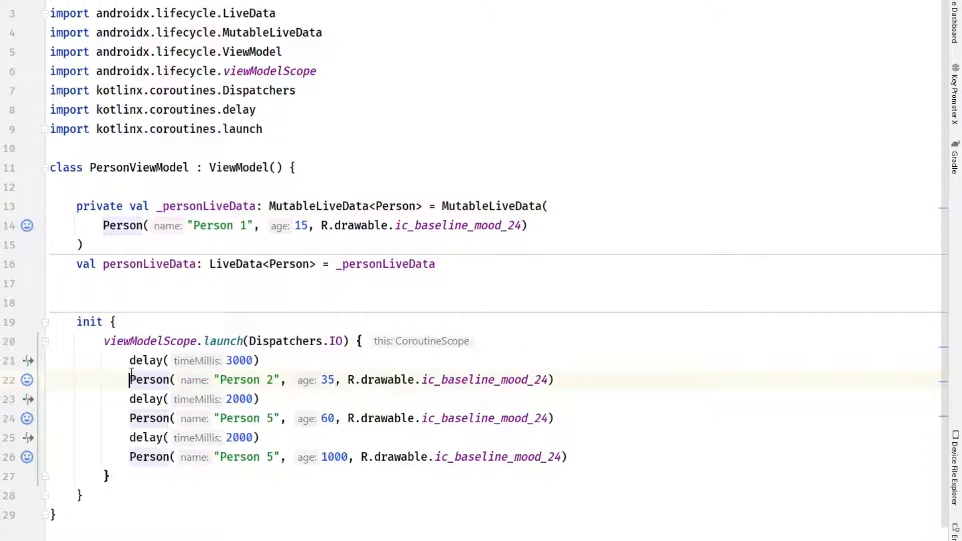
- Wrap each delayed Person in _personLiveData.postValue(...) so updates reach the LiveData
type("_personLiveData.")
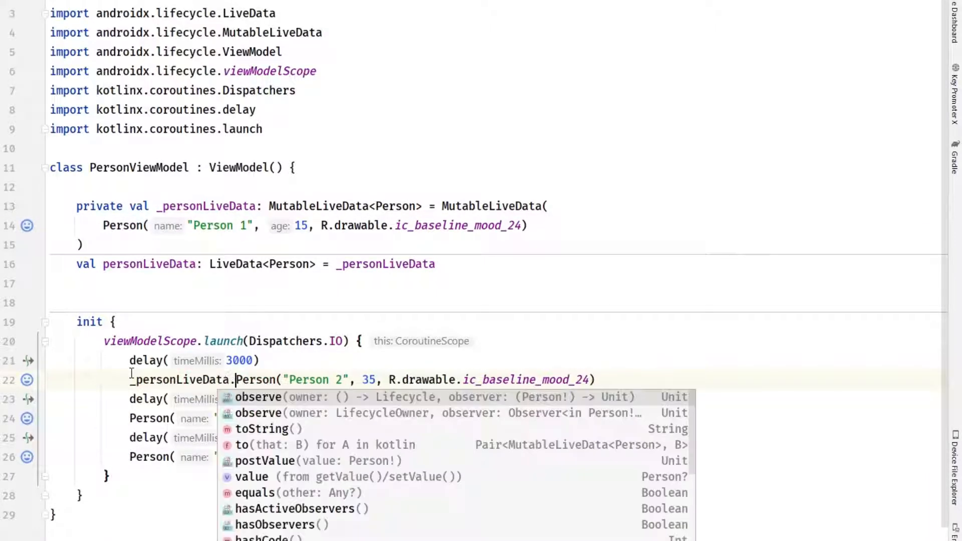
type("po")
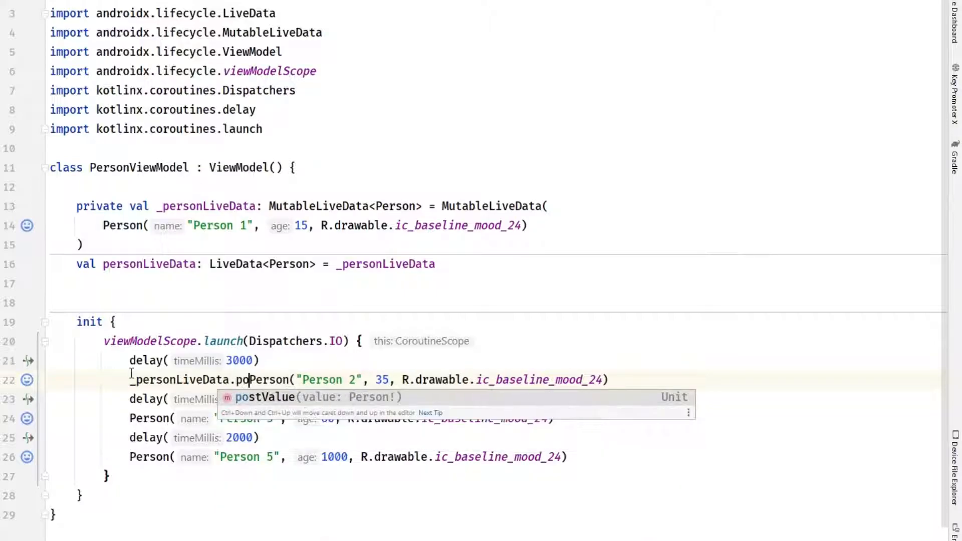
key("Tab")
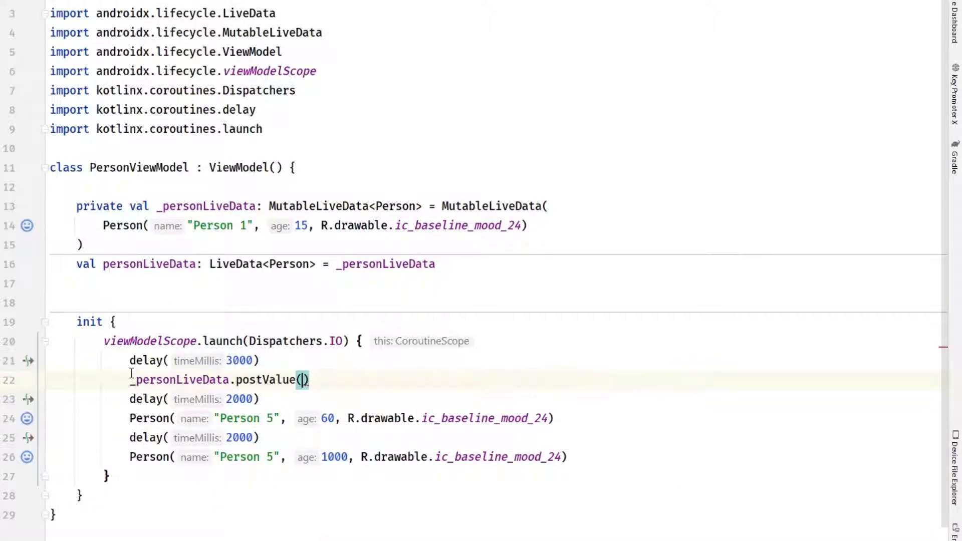
type("Person( name: \"Person 2\", age: 35, R.drawable.ic_baseline_mood_24)")
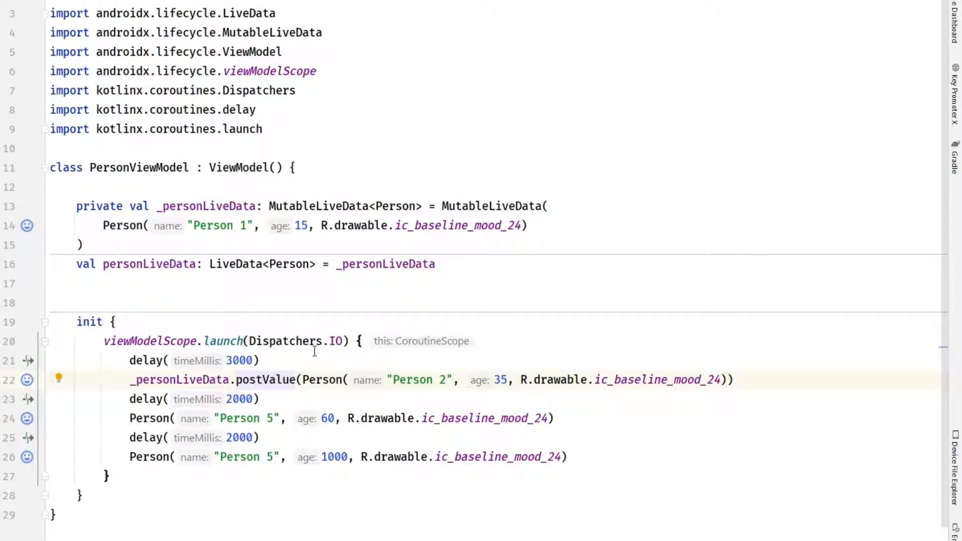
double_click(295, 341)
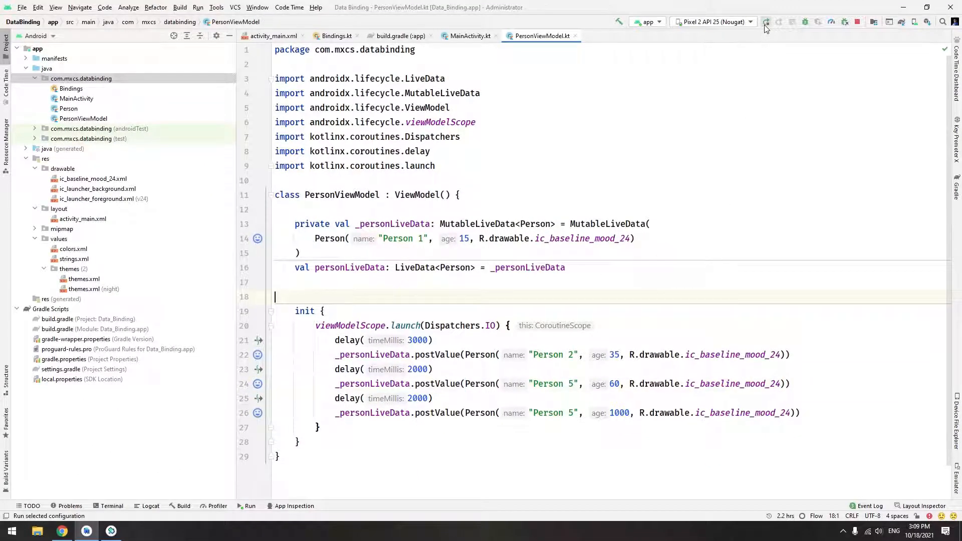
- Run the app so the emulator shows Person 5, 1000, then return to MainActivity
left_click(765, 21)
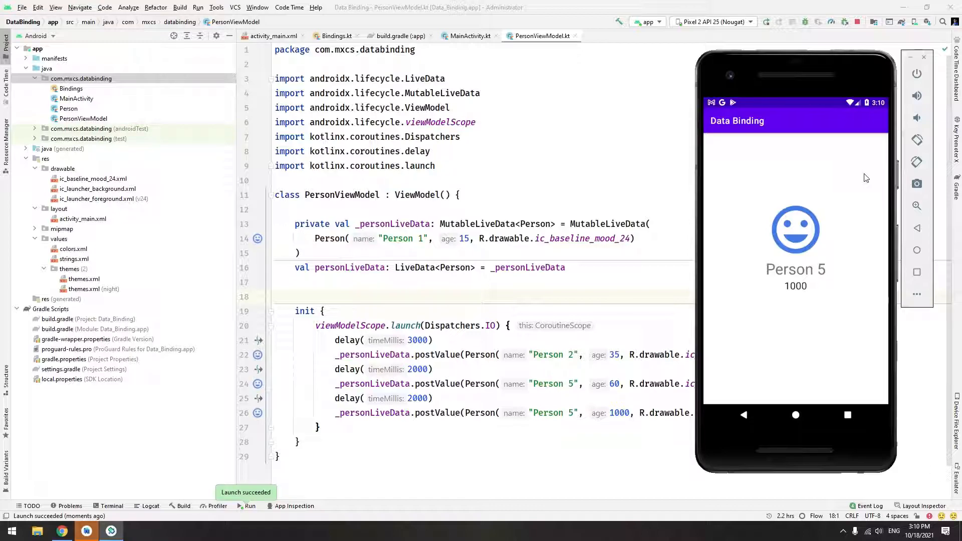
left_click(470, 36)
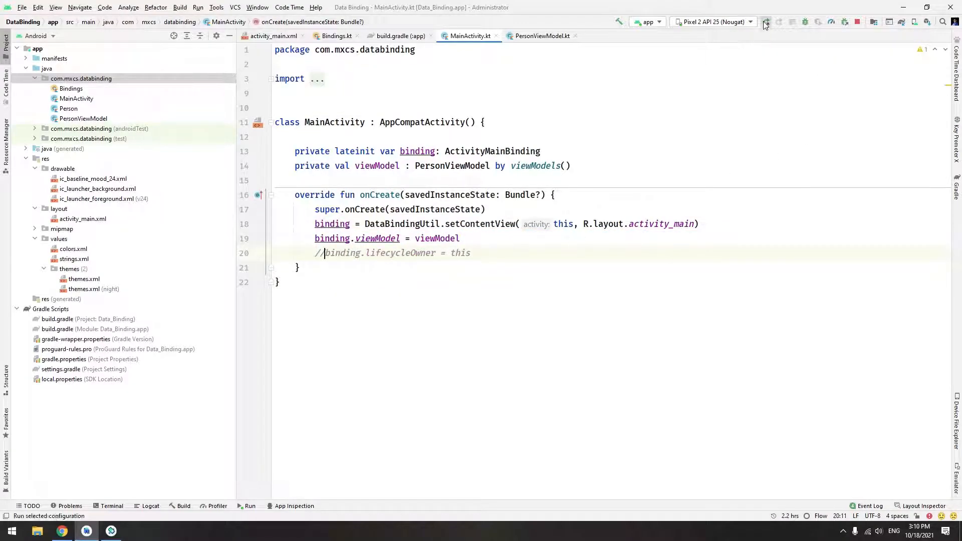
- Rerun the app with lifecycleOwner commented out; the emulator stays on Person 1, 15
left_click(765, 21)
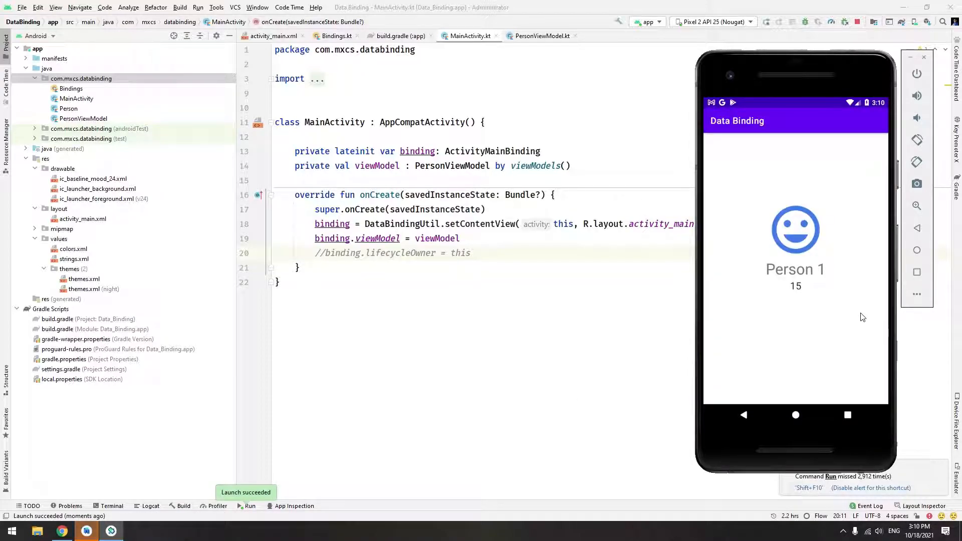
mouse_move(794, 319)
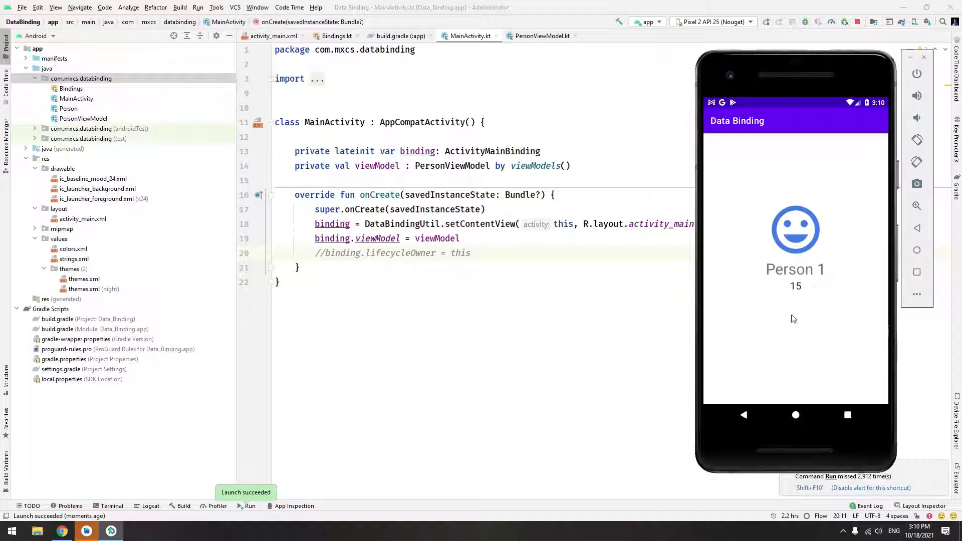
mouse_move(818, 288)
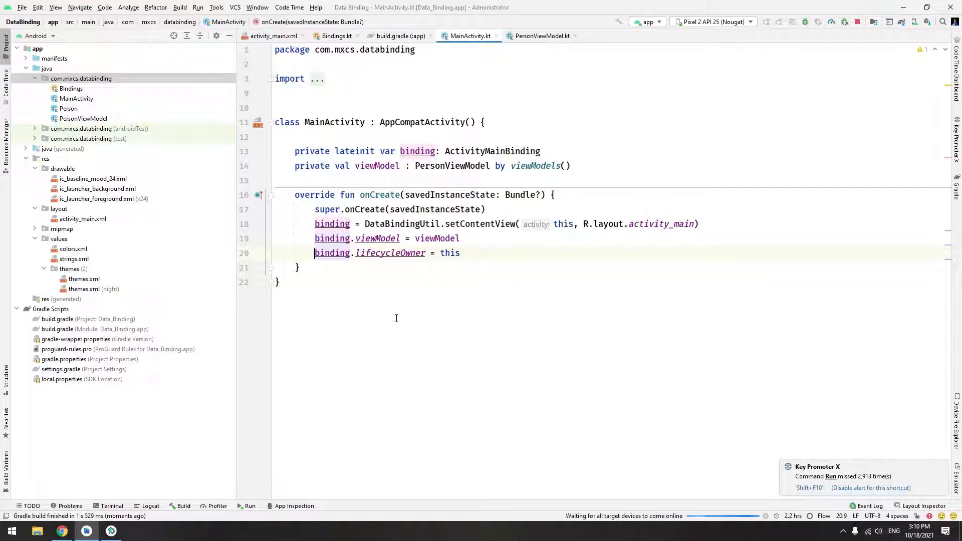
- Back in PersonViewModel, switch the Person 5 aged 60 update to ic_launcher_foreground and run
left_click(542, 36)
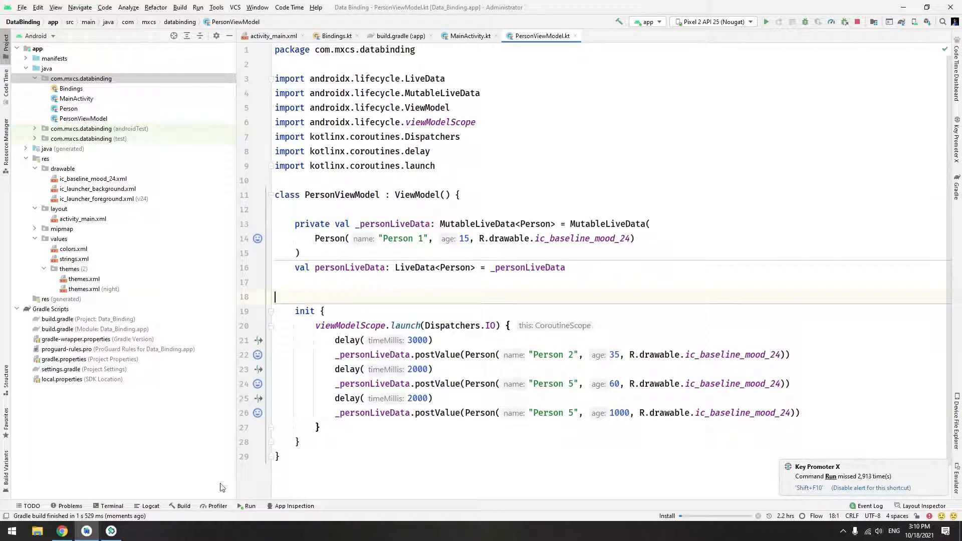
left_click(764, 21)
type("launcher_foregrou")
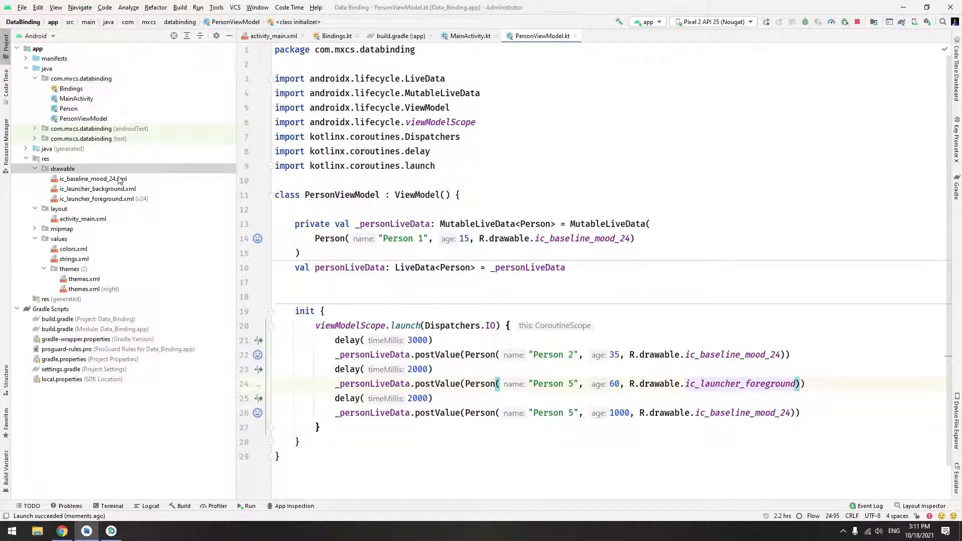
- Create an ic_baseline_microwave_24 vector drawable, use it in the Person 2 and Person 5 updates, and rerun
right_click(62, 168)
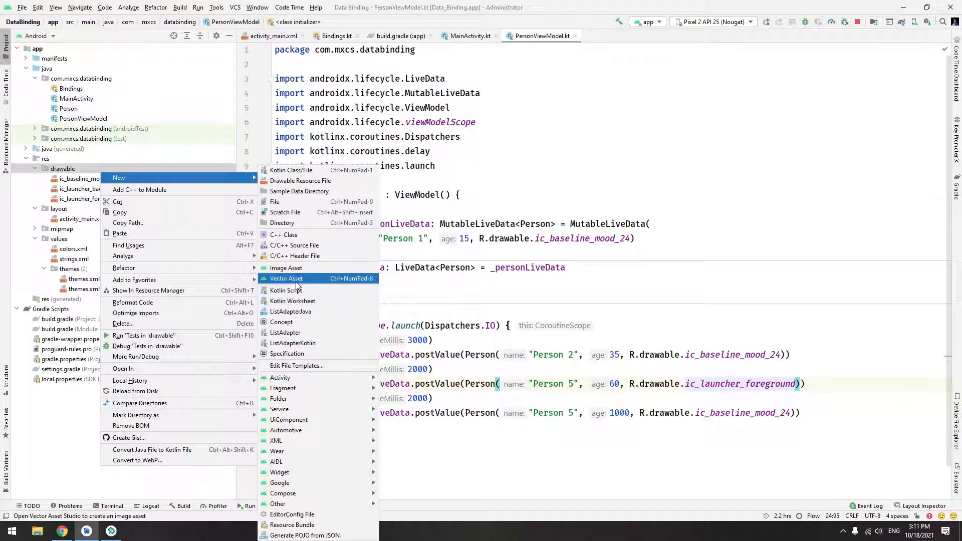
left_click(286, 277)
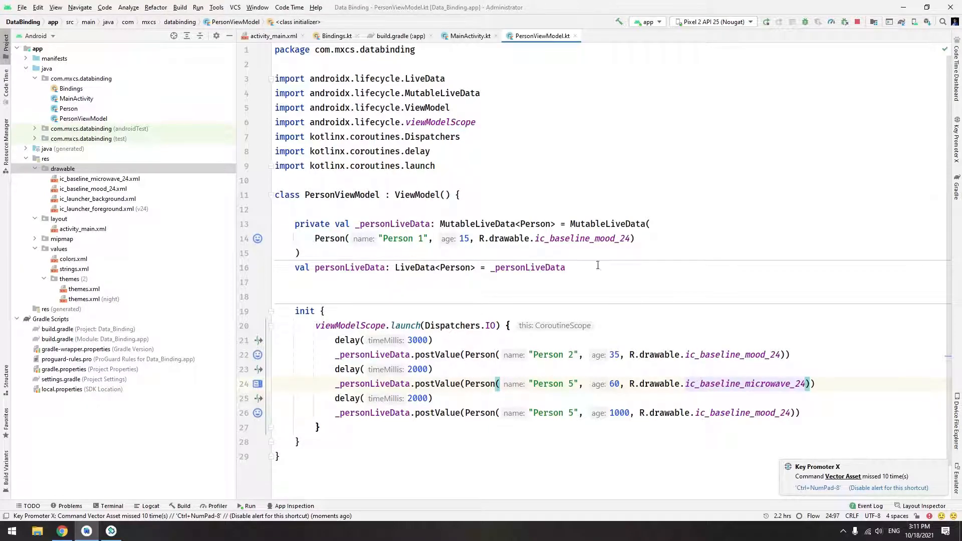
double_click(745, 384)
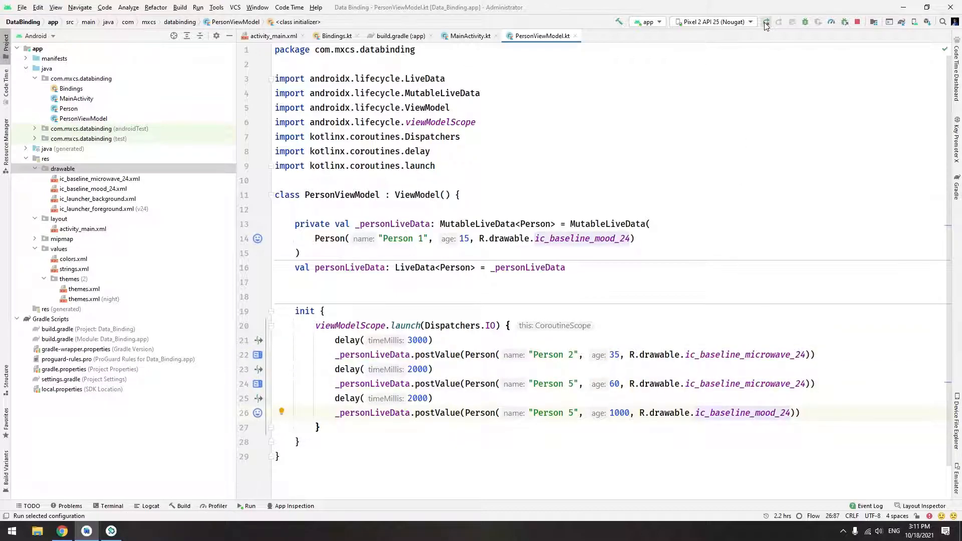
left_click(764, 21)
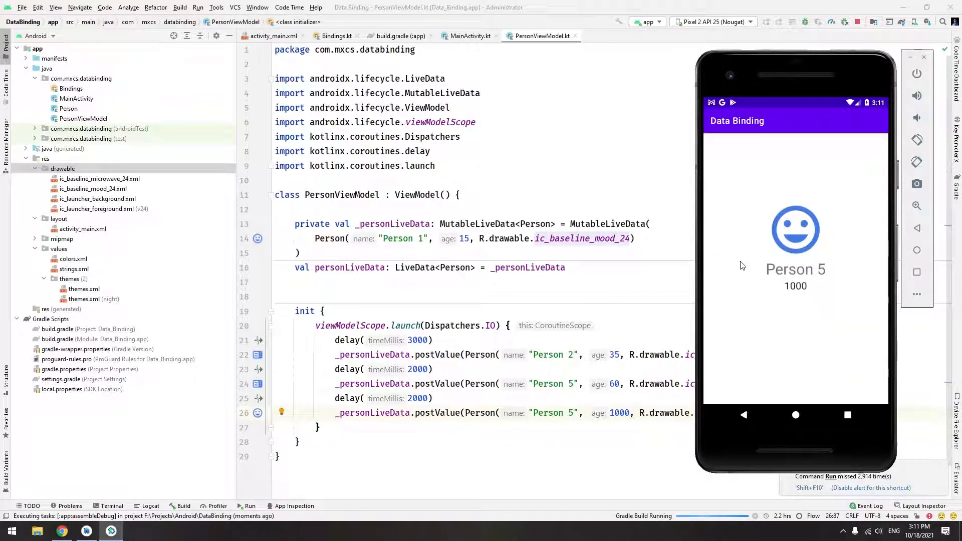